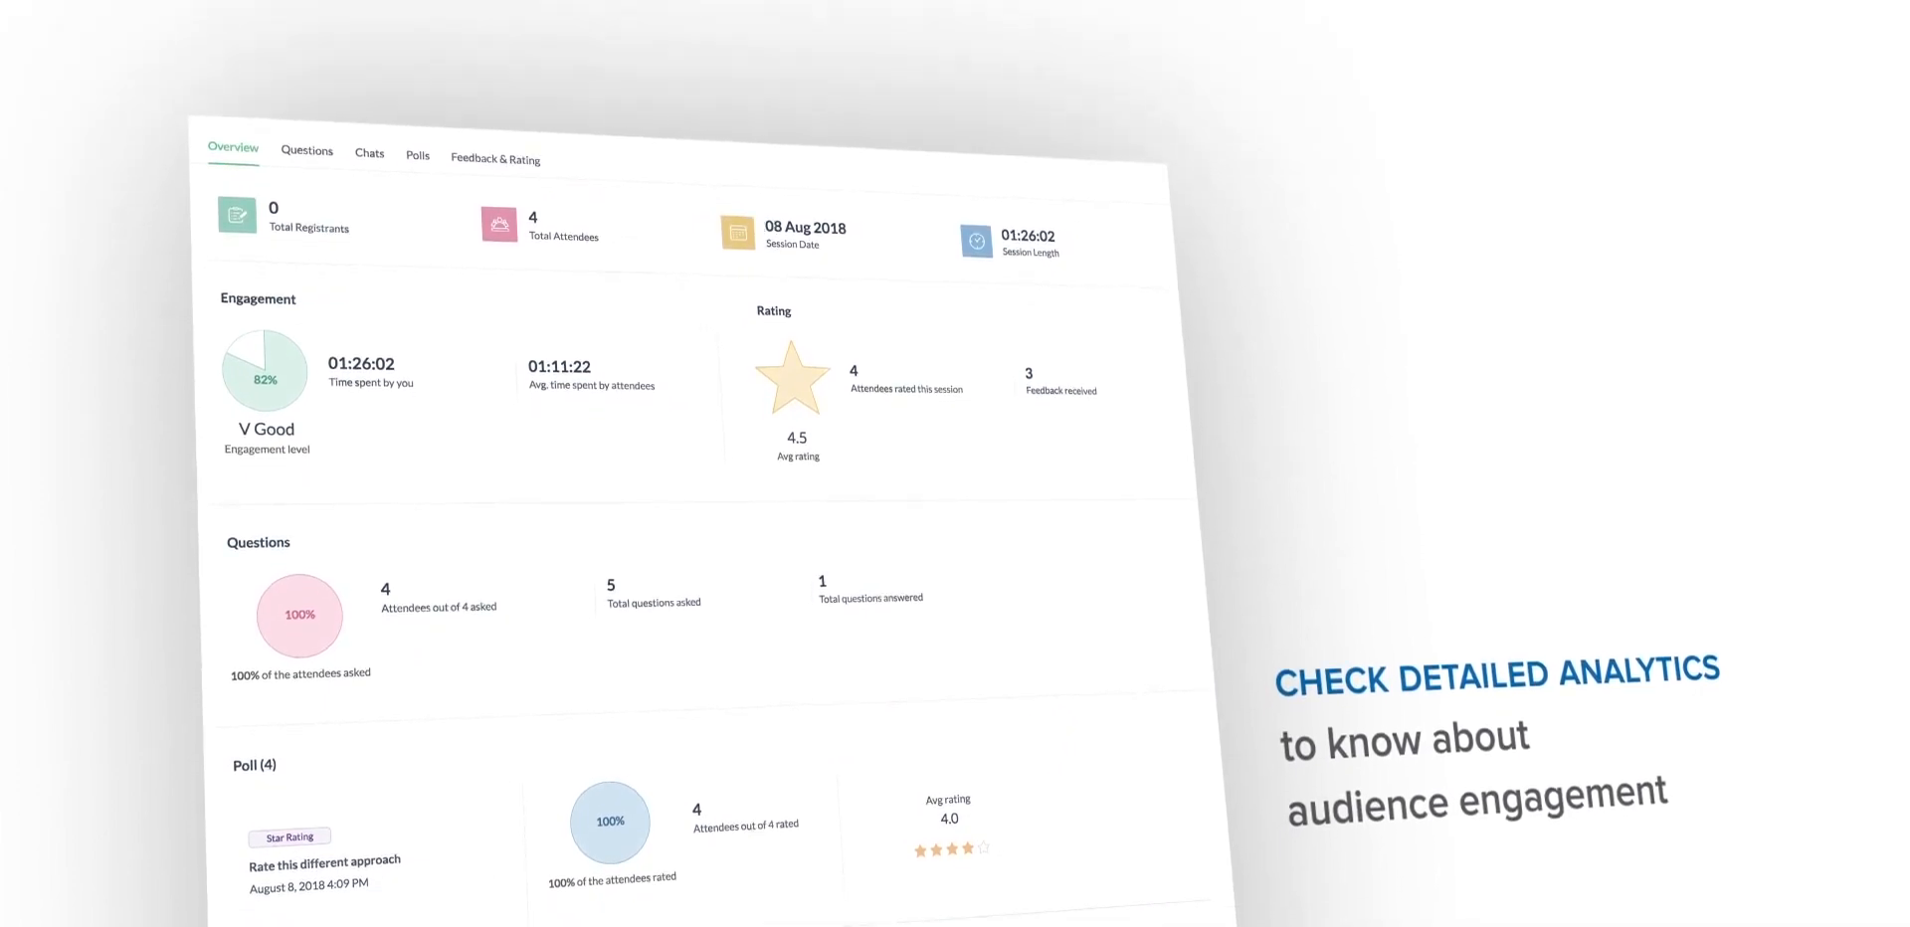
Bring up View Analytics for the 'Art of creativity' session from Past Sessions and scan its Overview
scroll("down", 3)
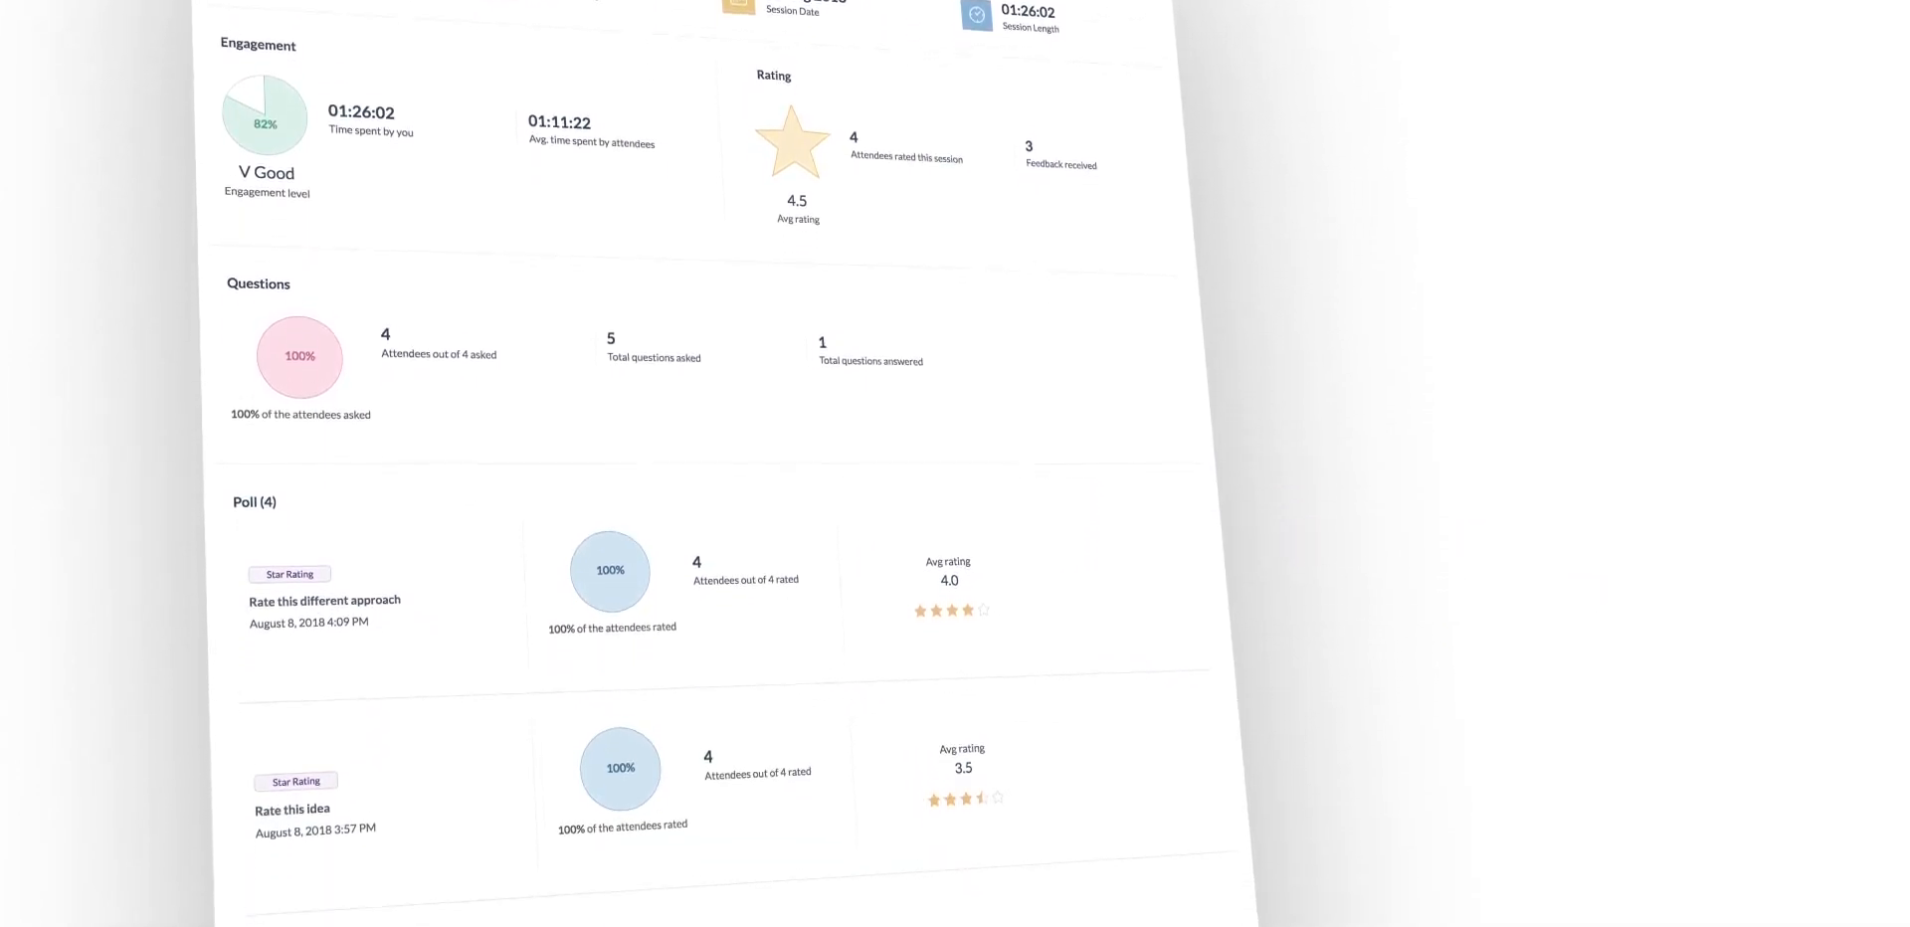
scroll("down", 3)
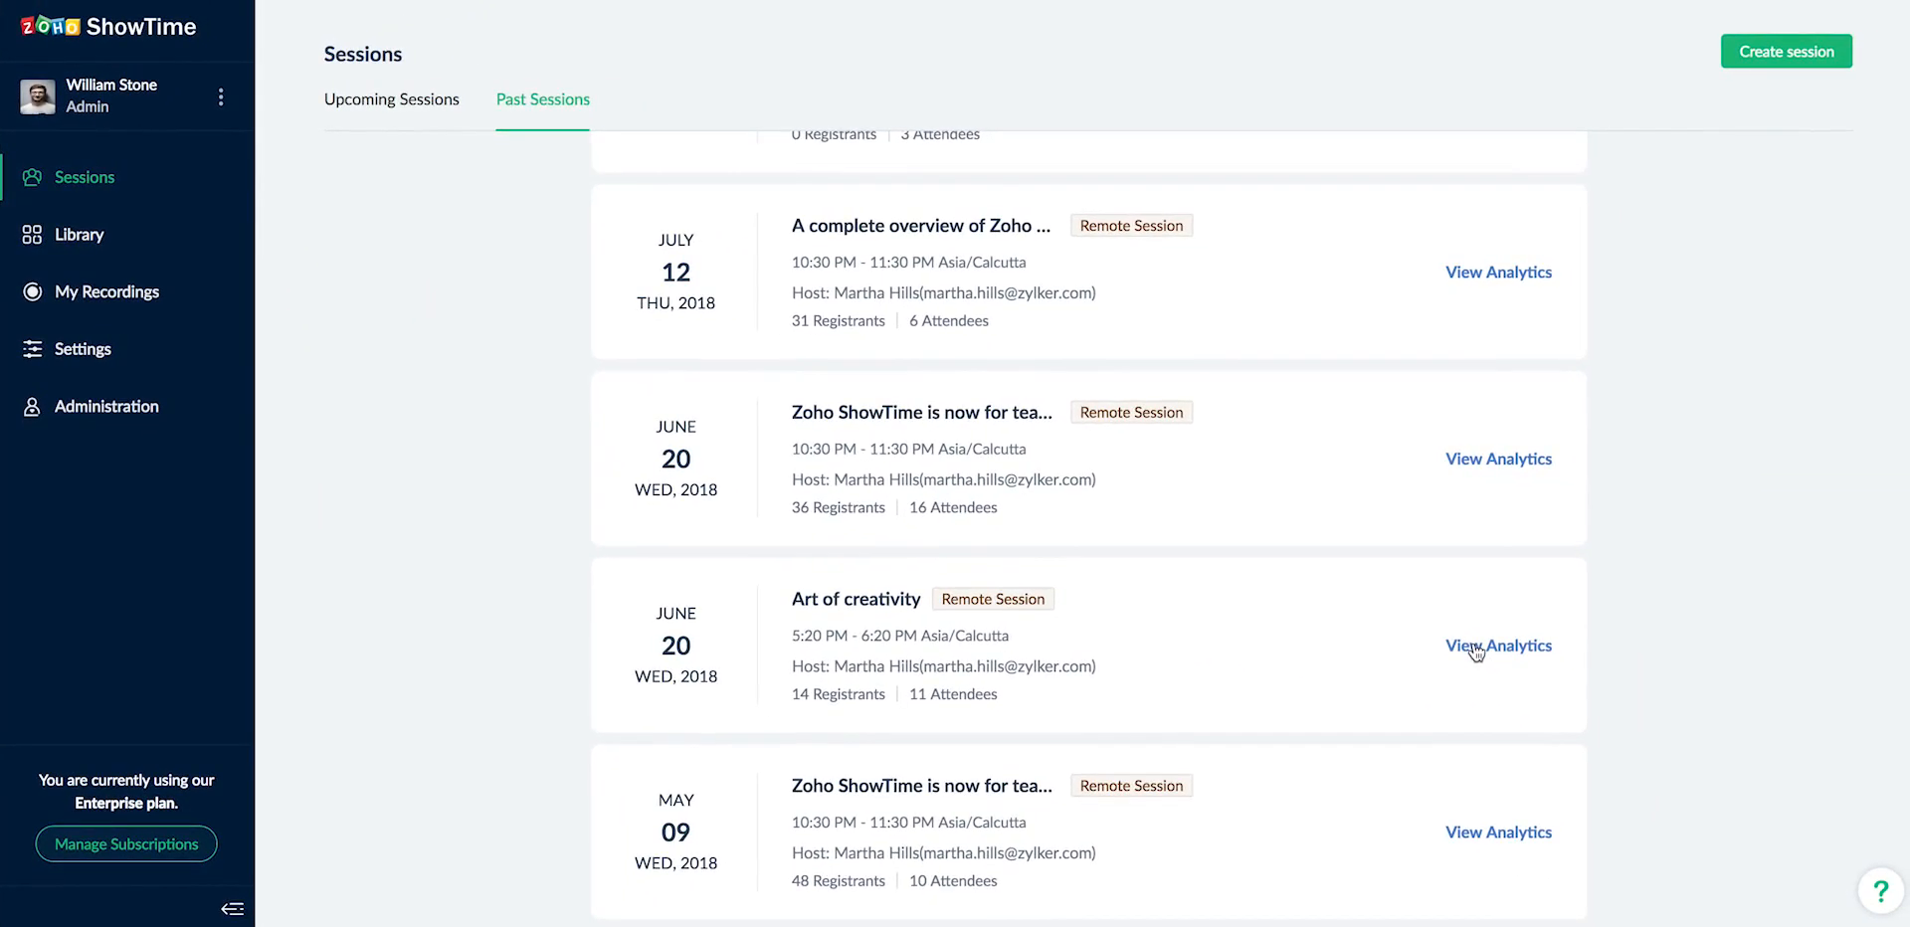
left_click(1498, 645)
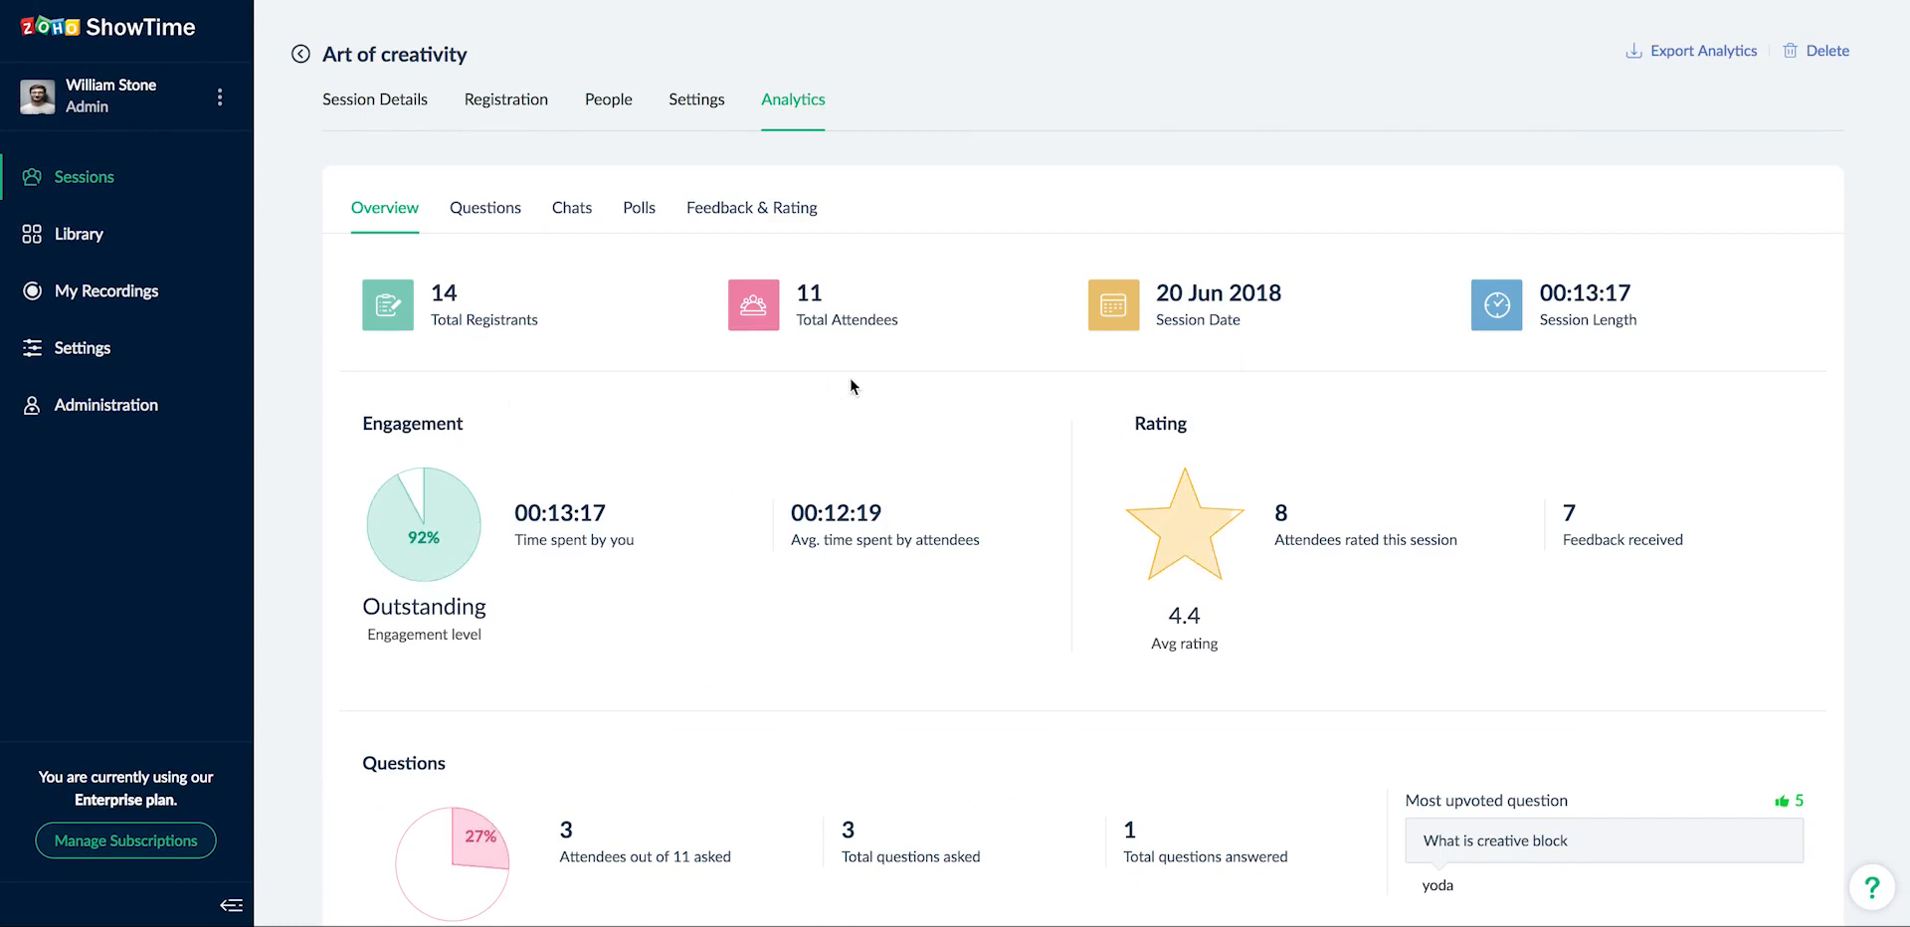
scroll("down", 3)
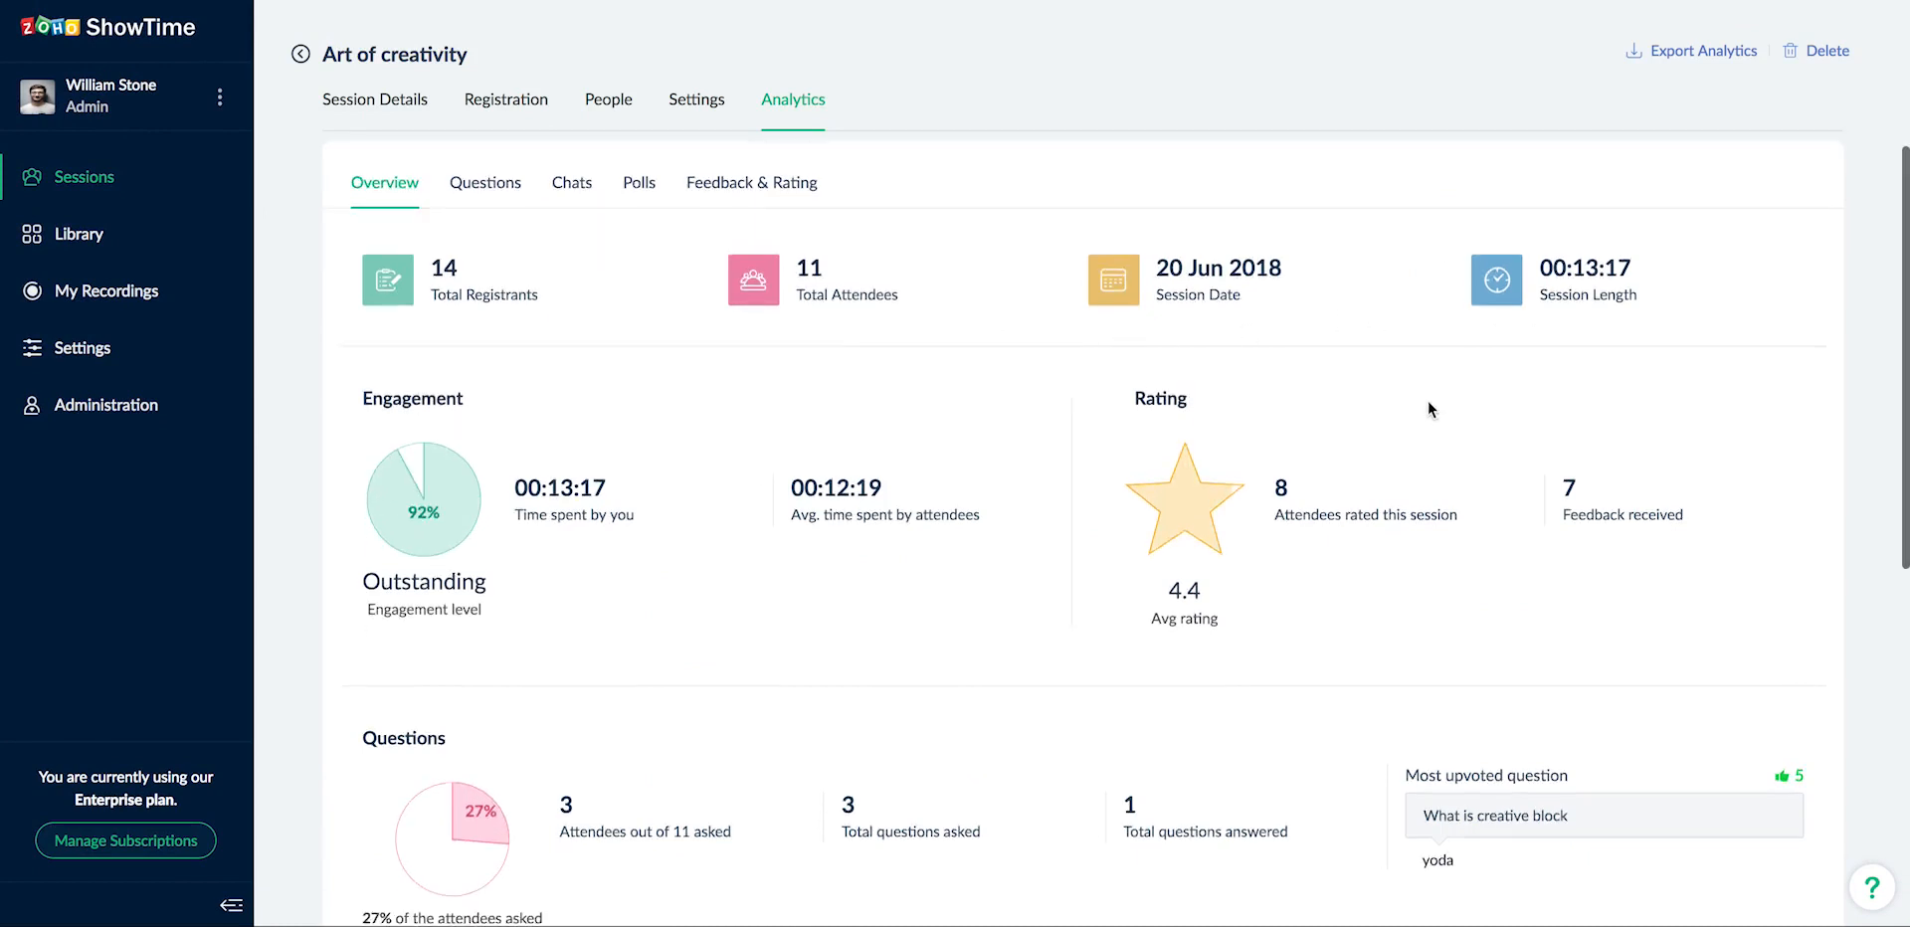
scroll("down", 3)
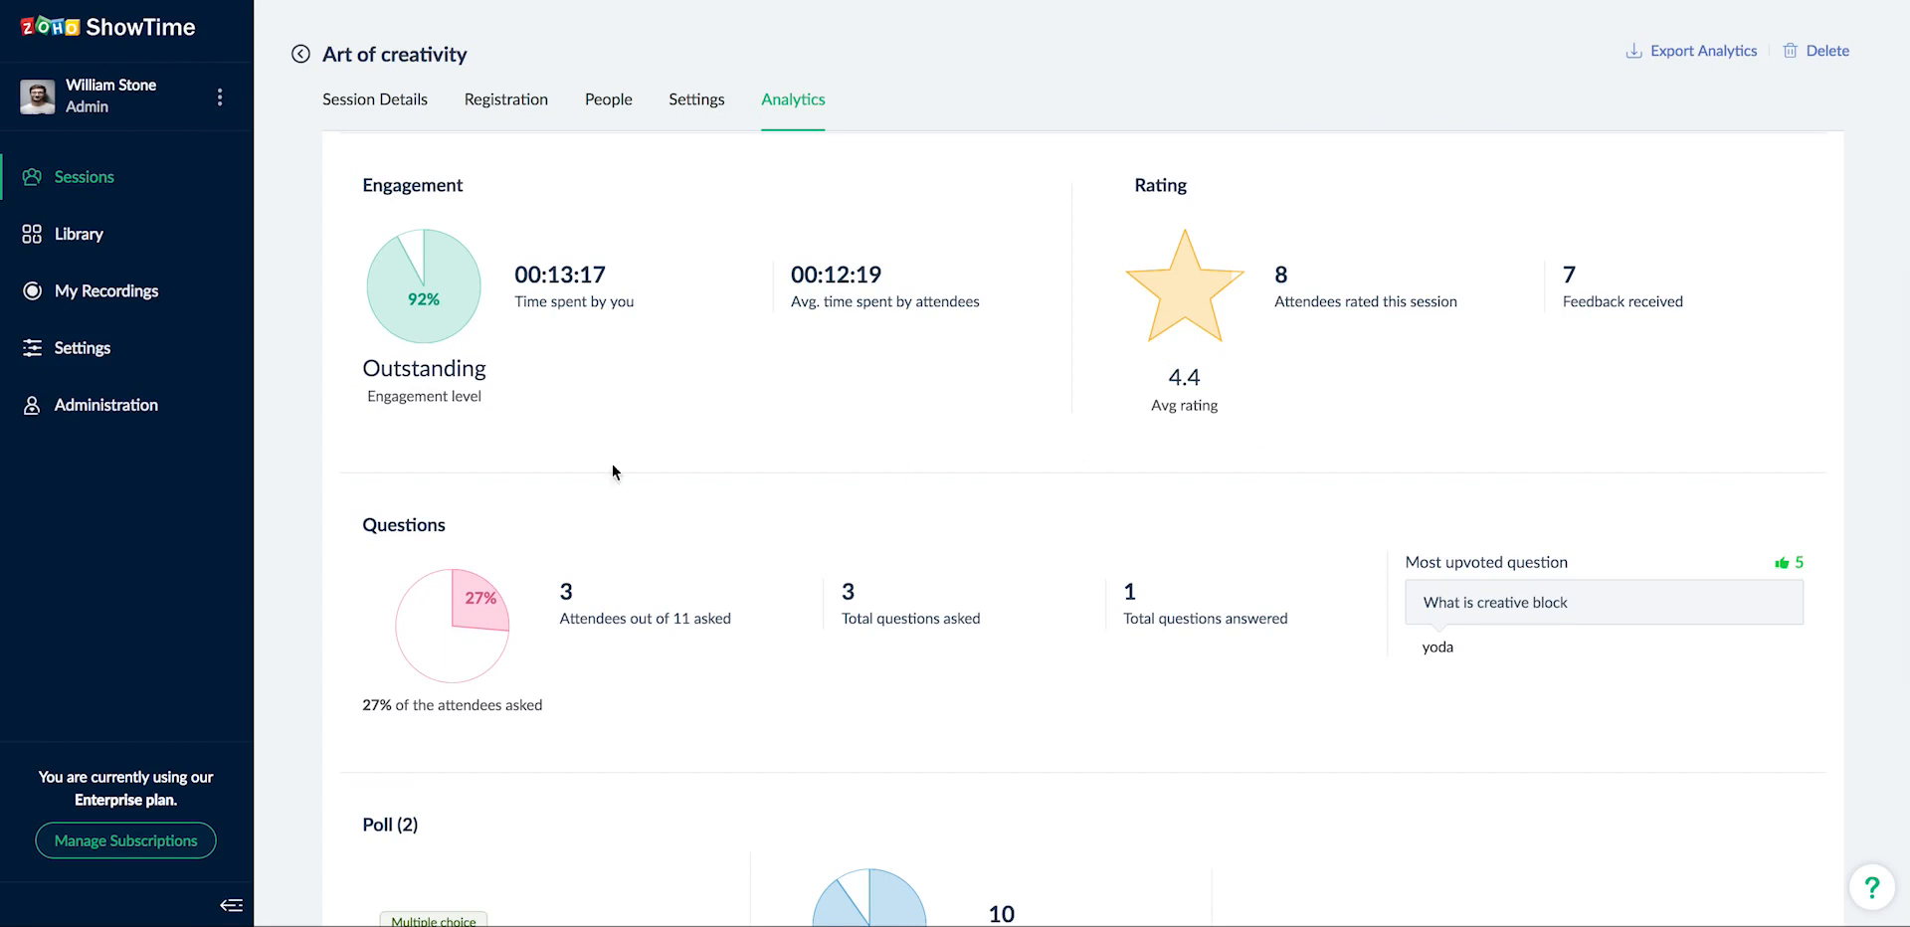
mouse_move(480, 438)
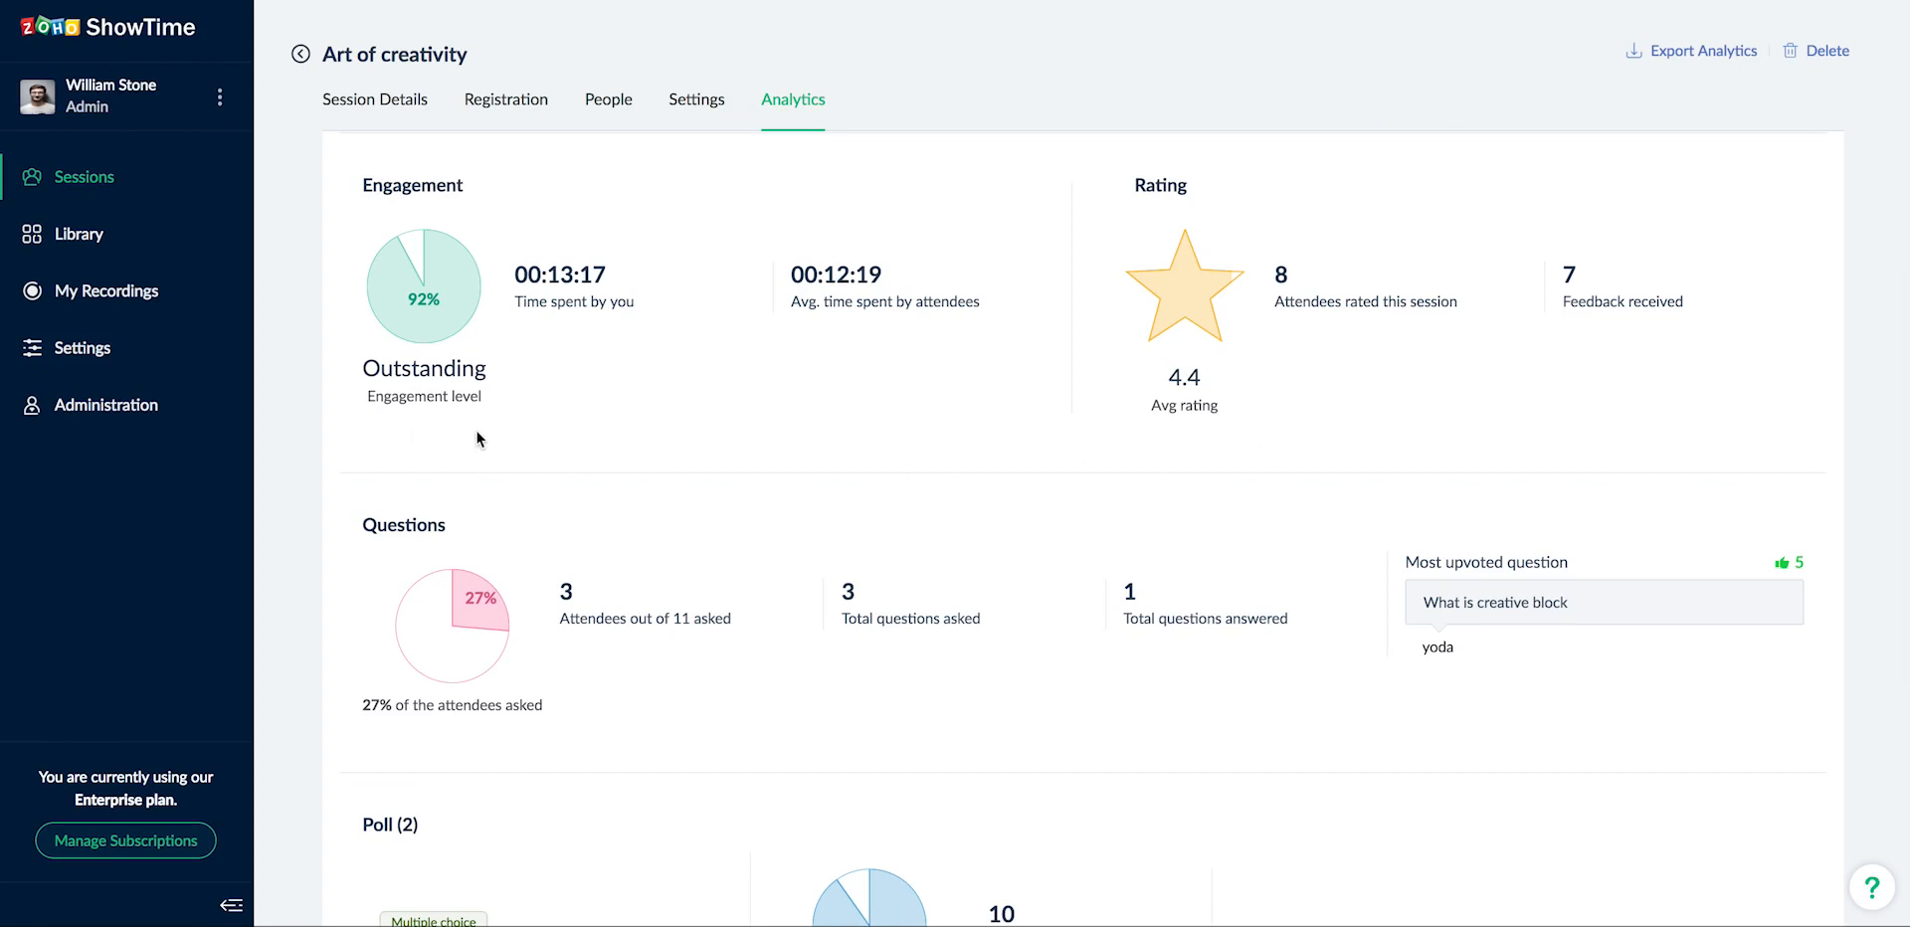
mouse_move(1142, 446)
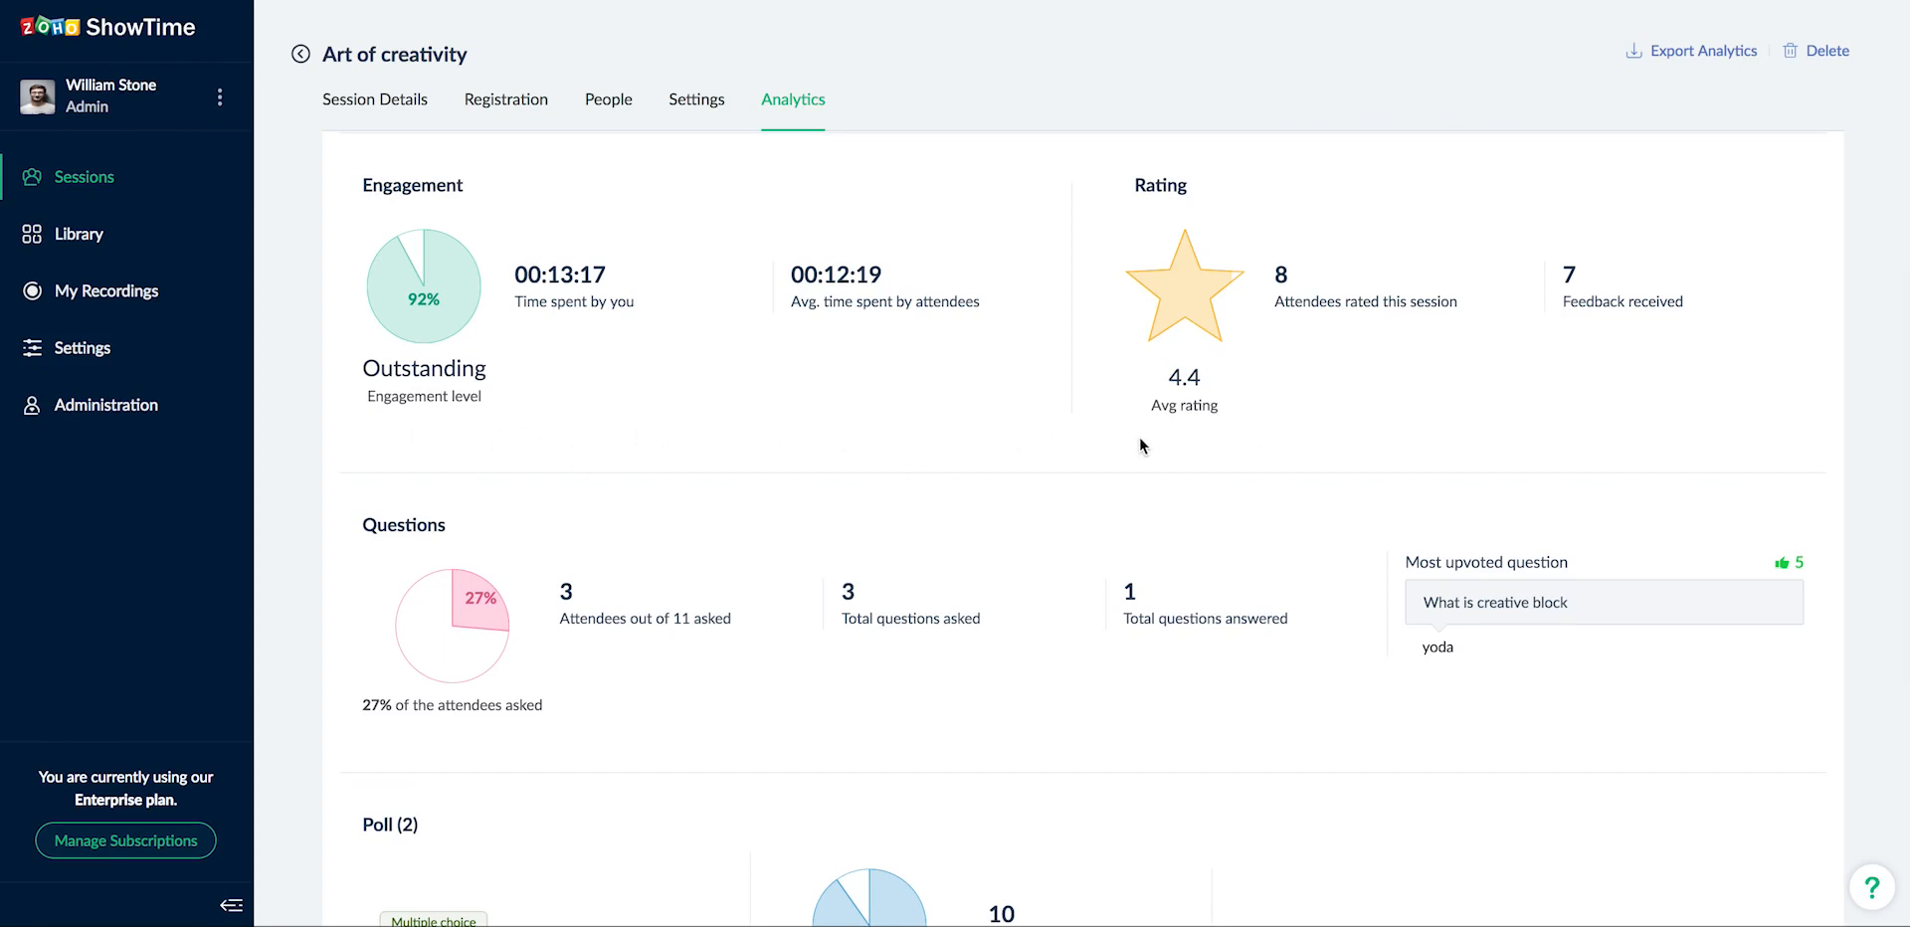
mouse_move(1239, 442)
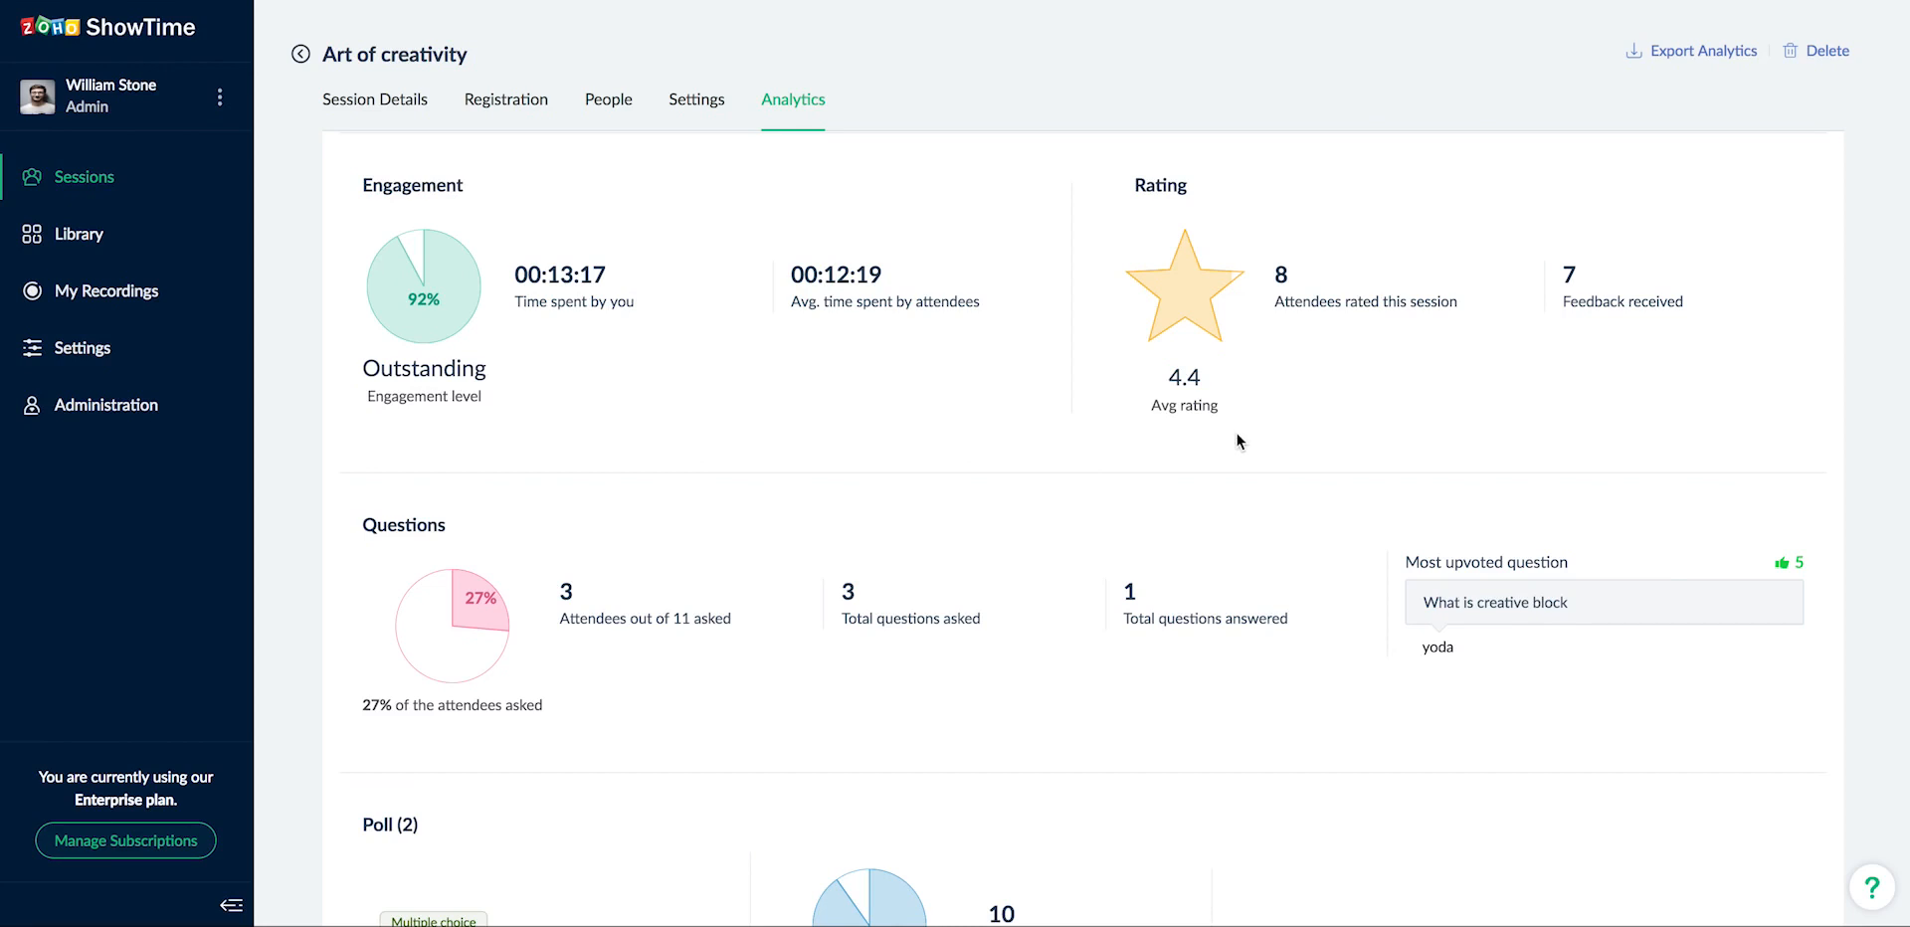
Review the Overview's engagement and poll figures, then the Questions list, heading on to Chats
scroll("down", 3)
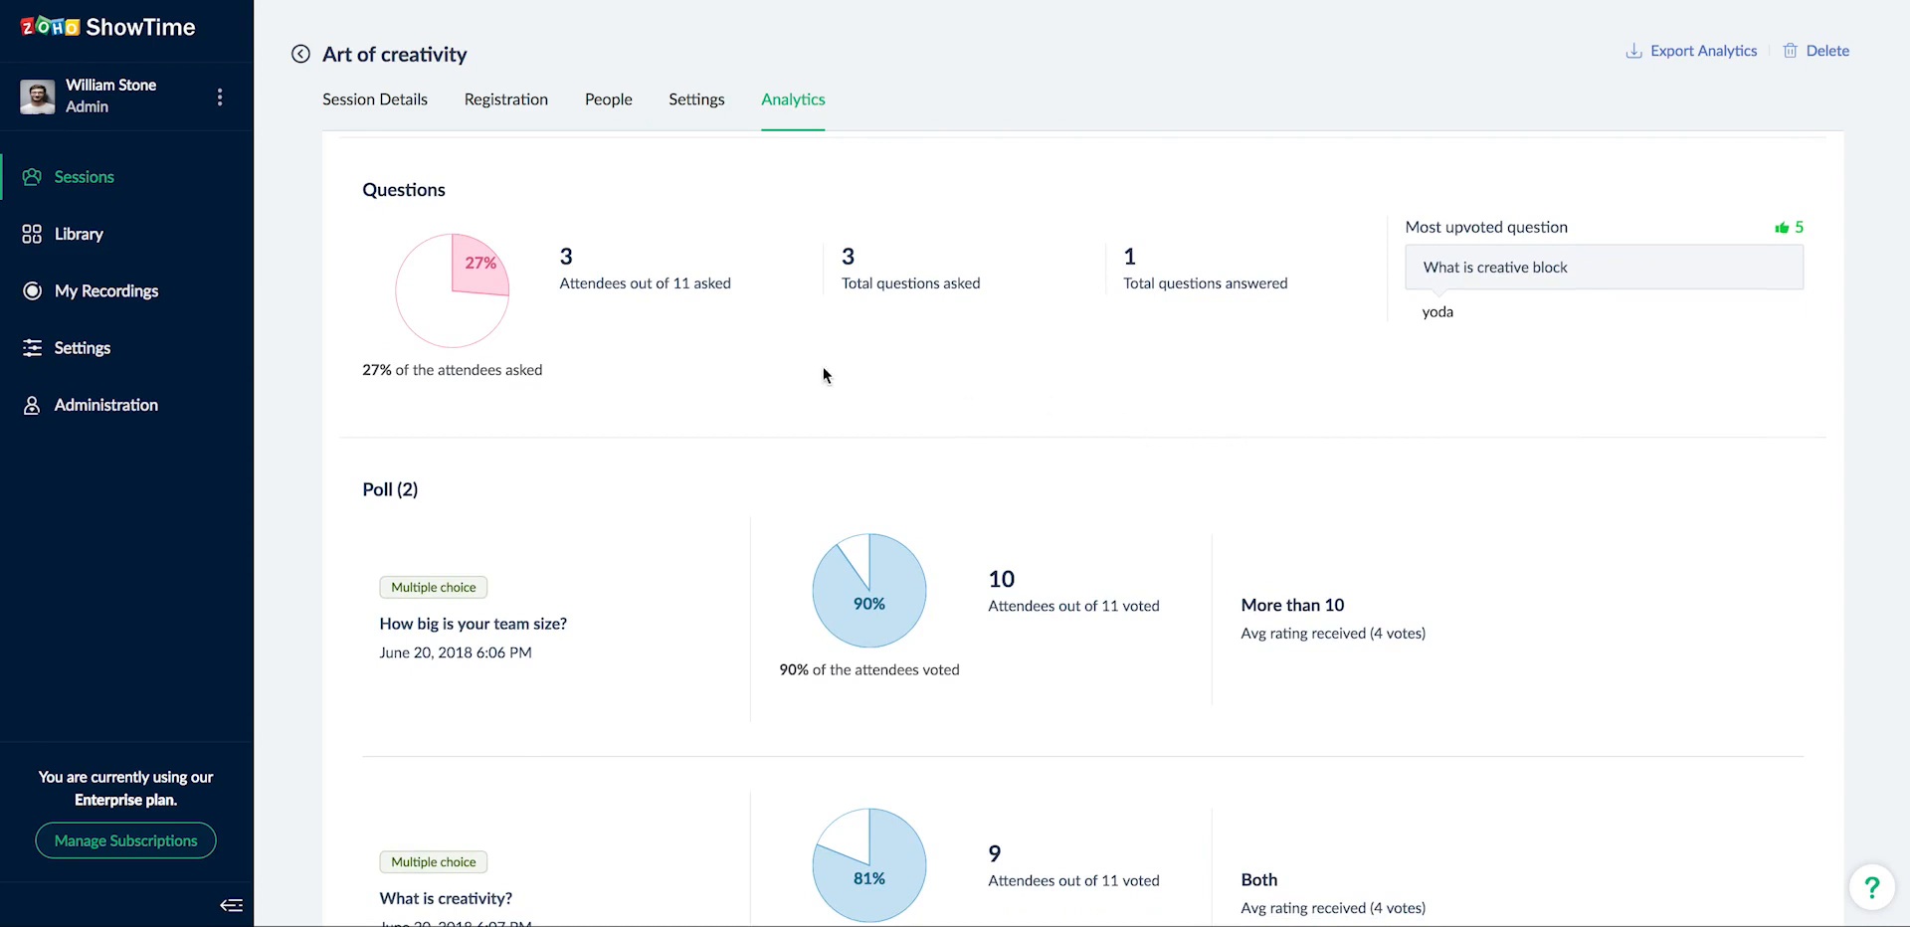
mouse_move(494, 352)
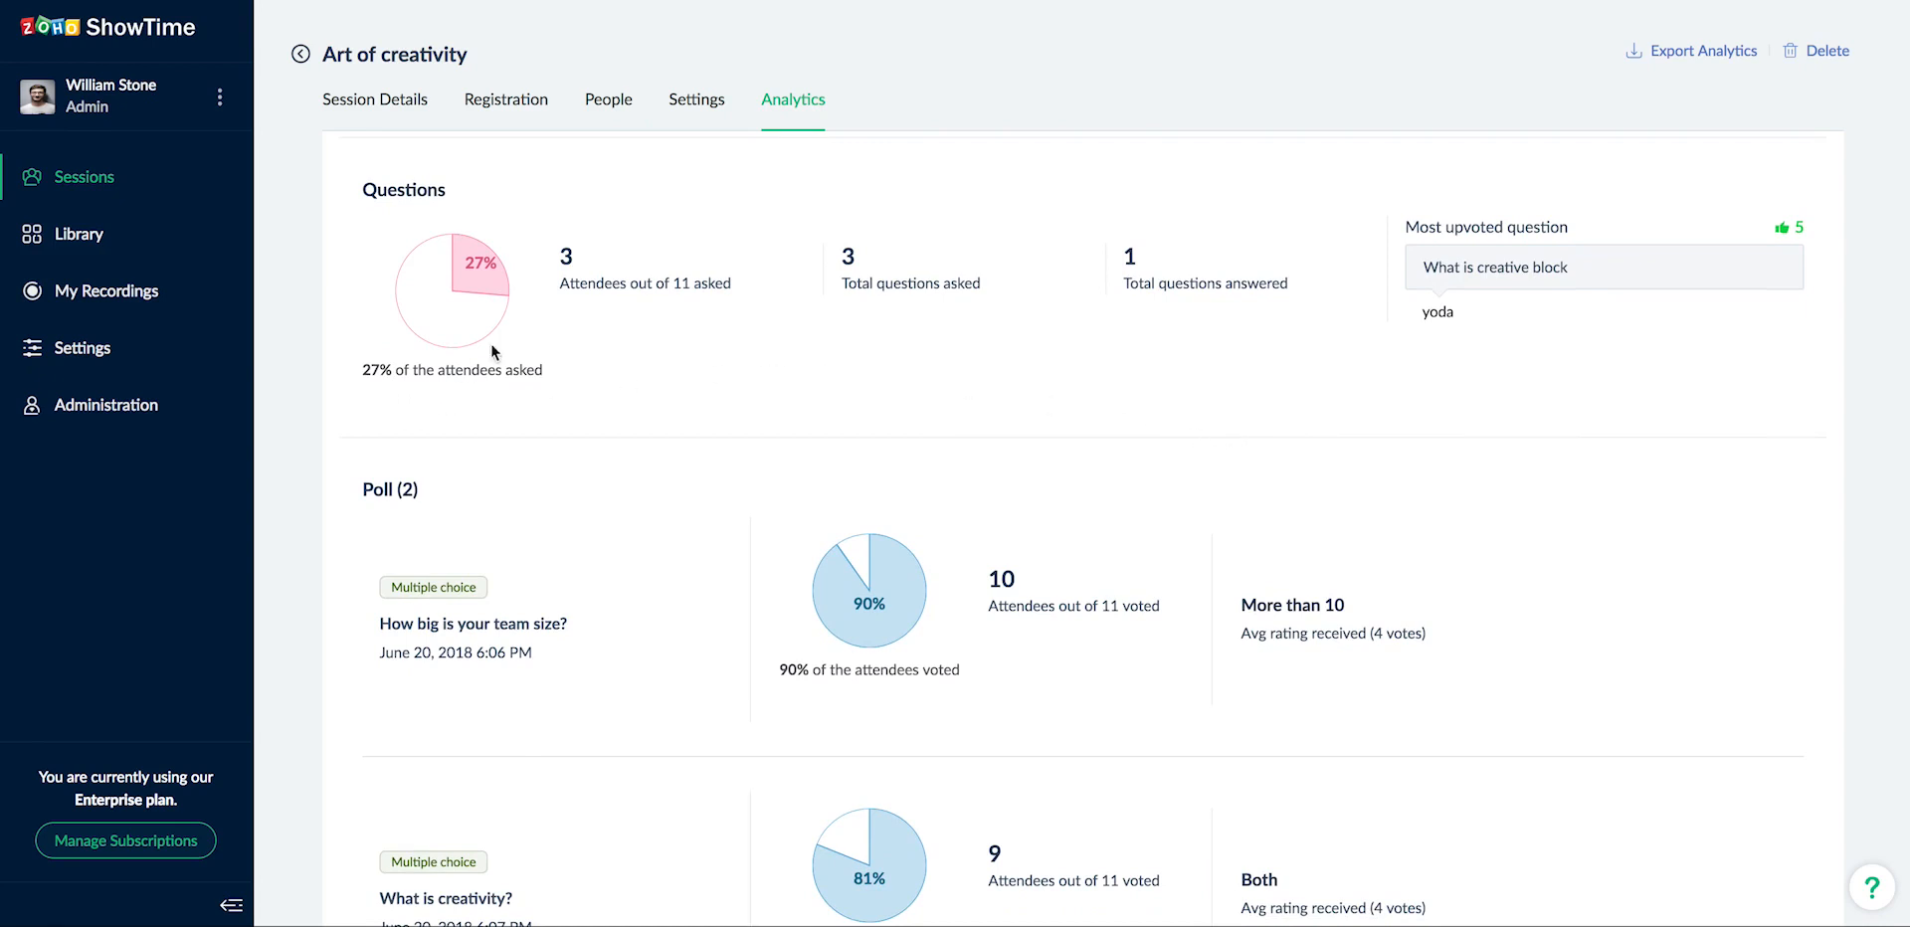
mouse_move(884, 333)
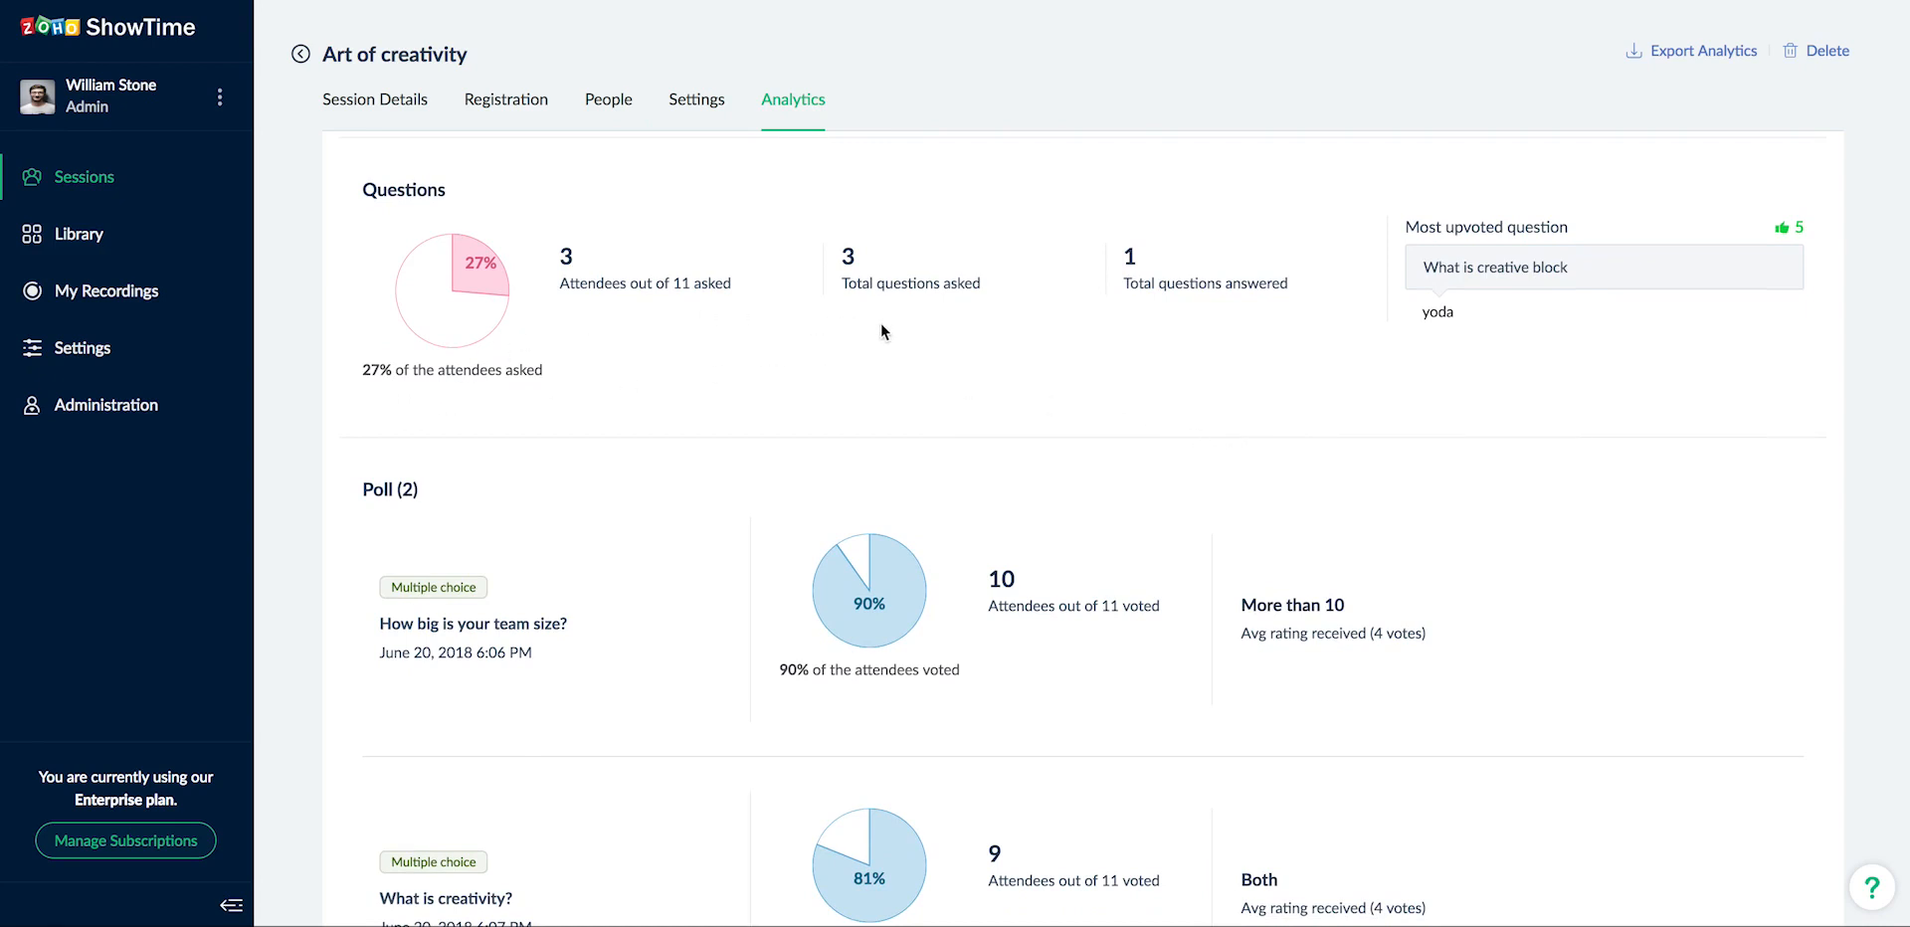
mouse_move(1419, 261)
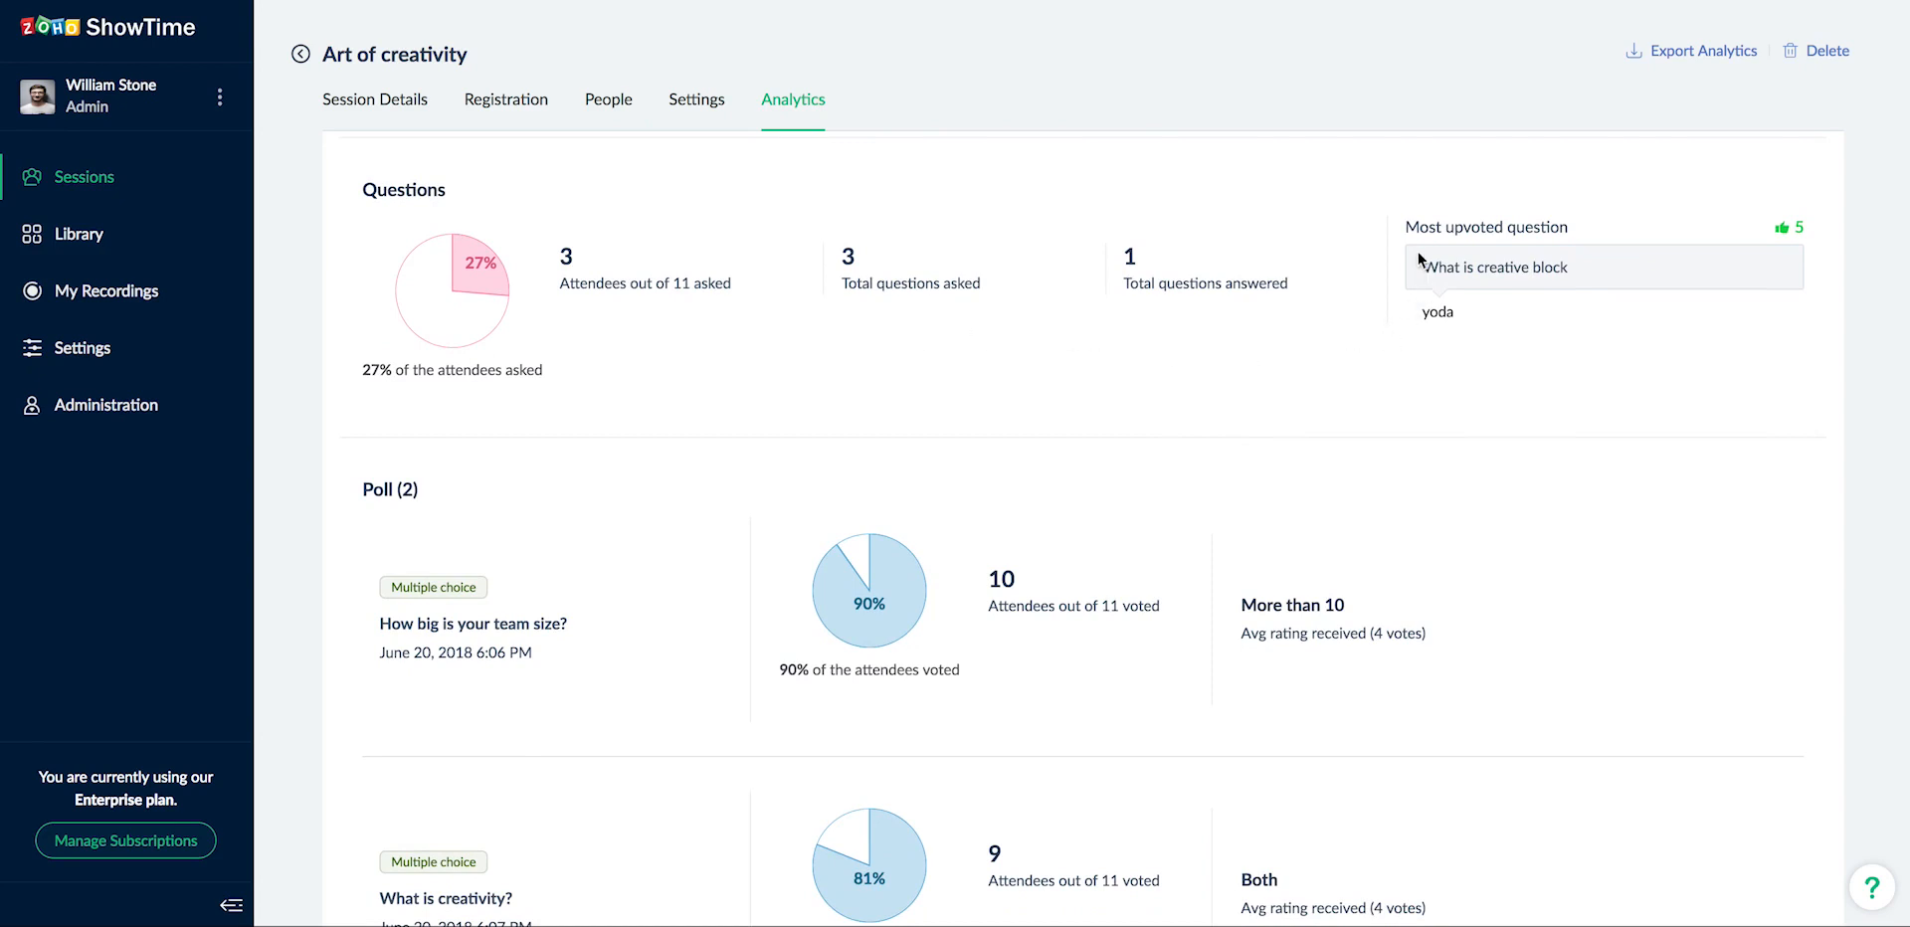
mouse_move(1564, 251)
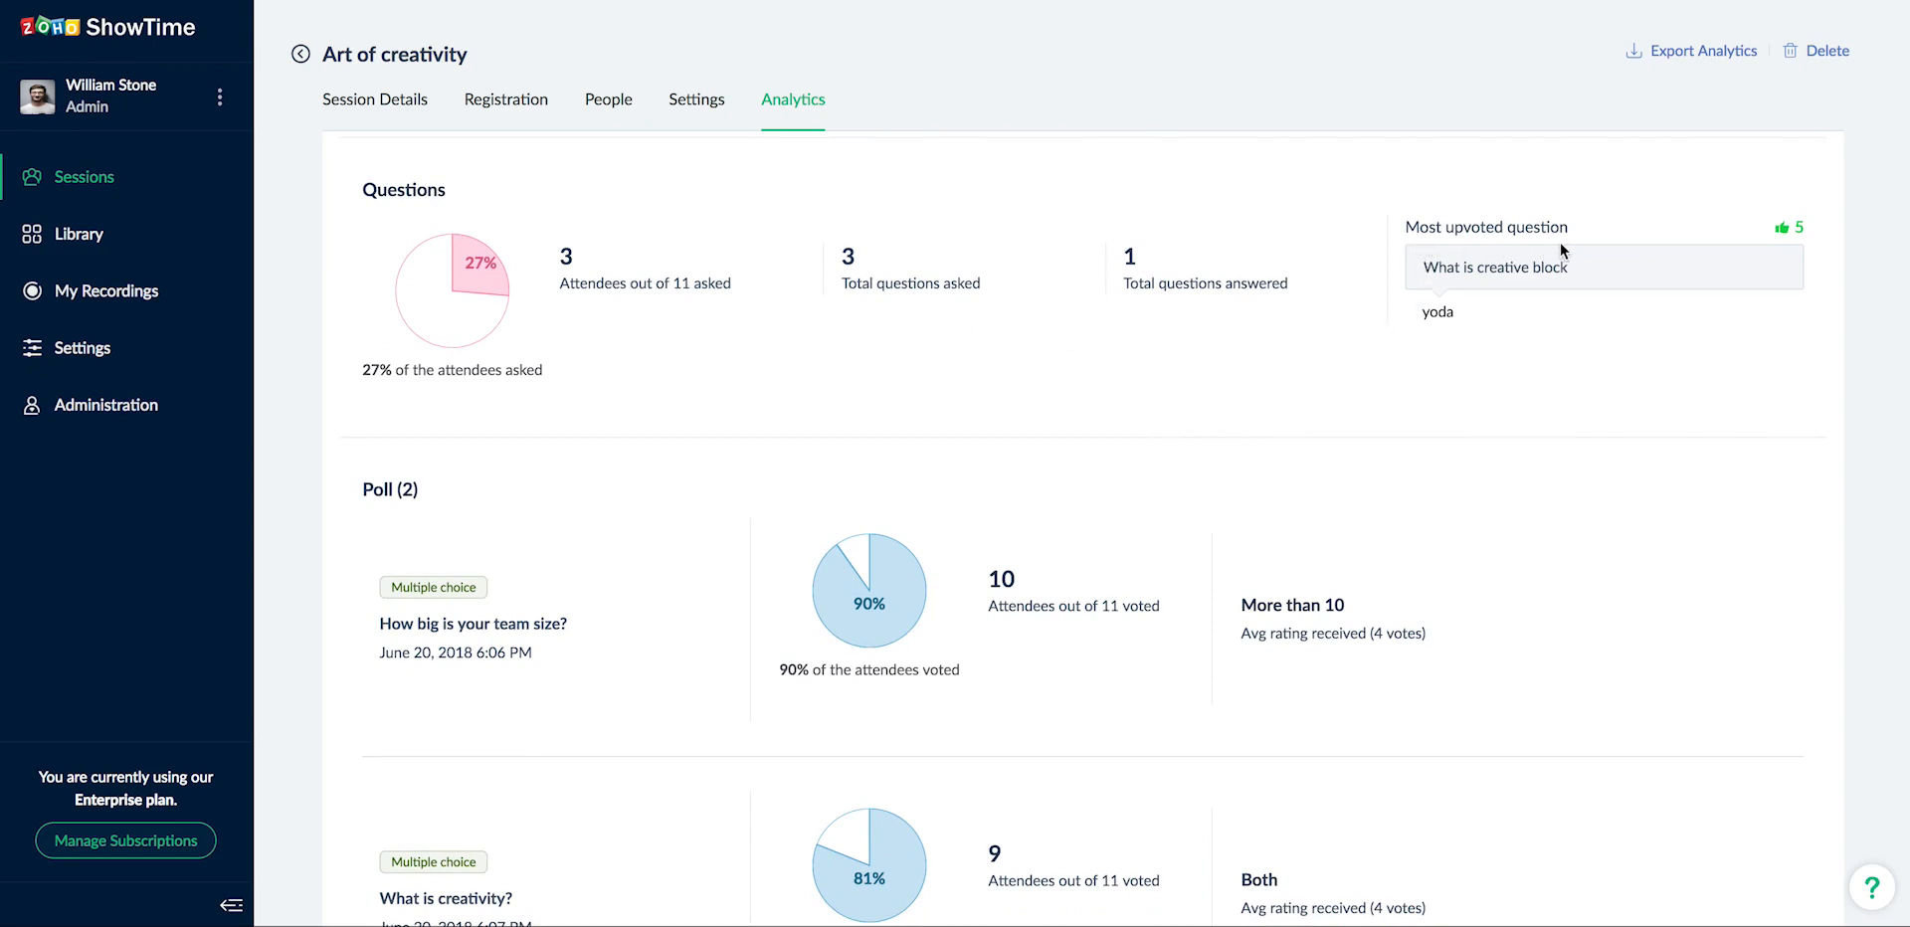
mouse_move(1530, 440)
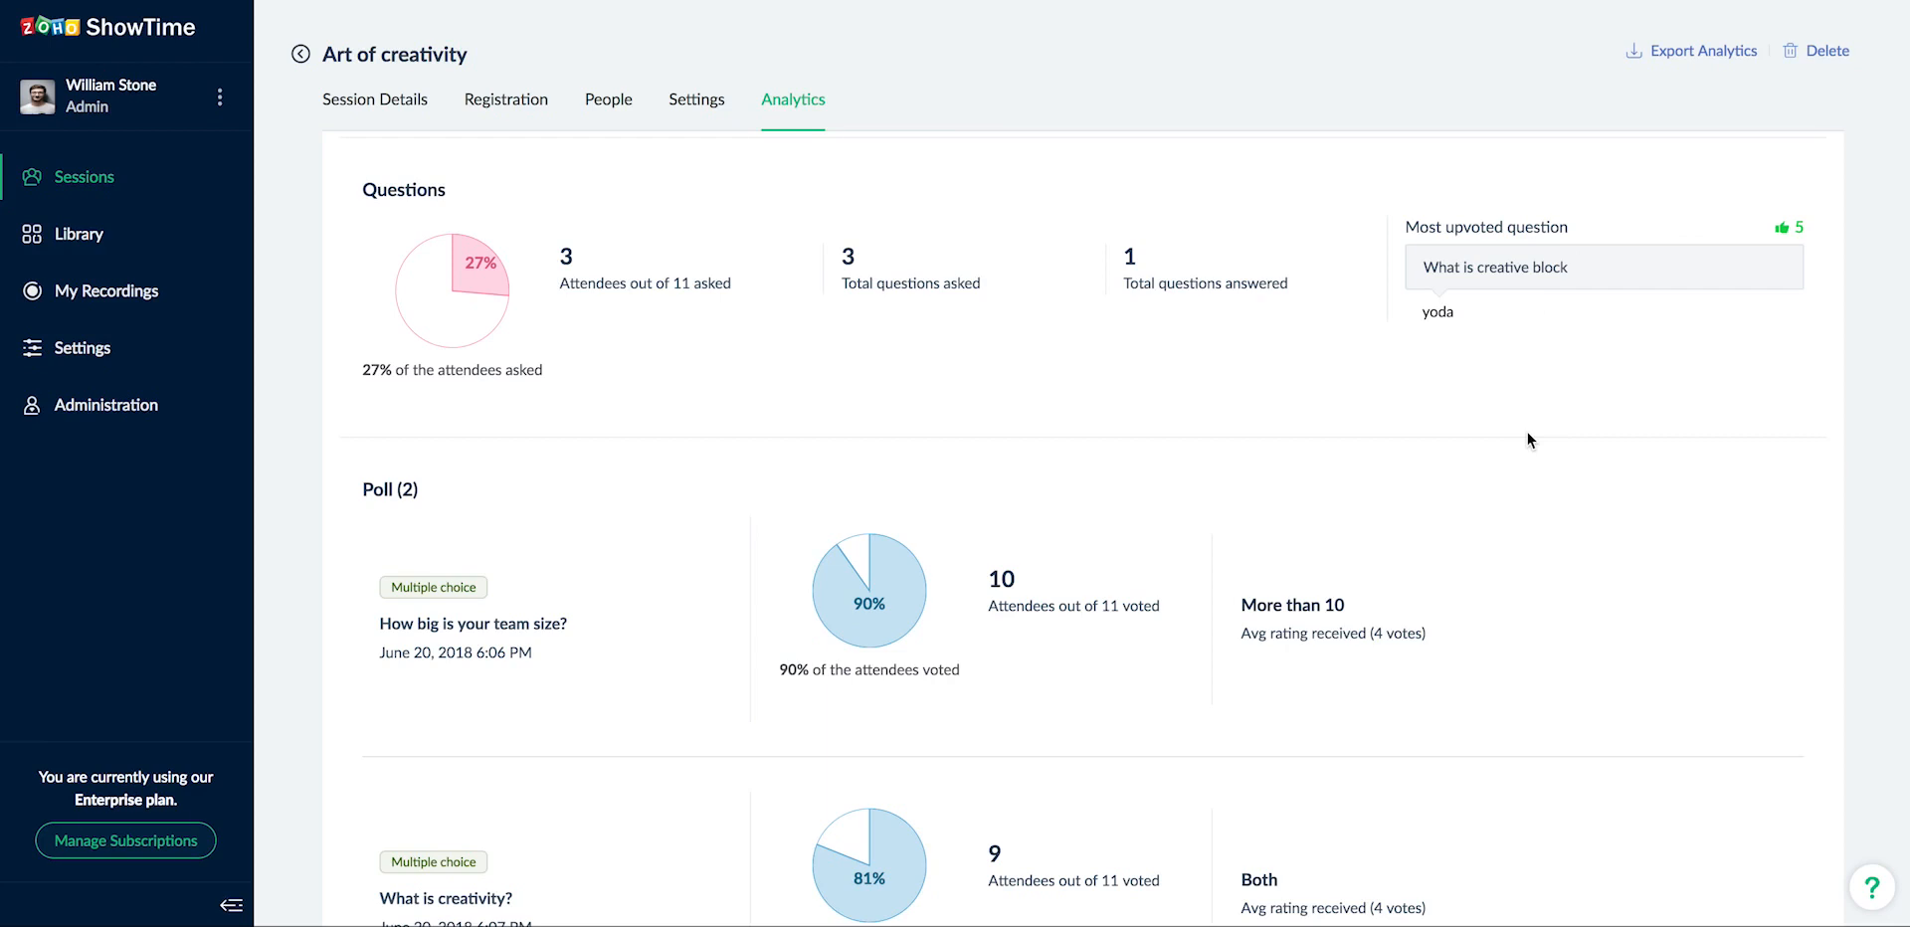
scroll("down", 3)
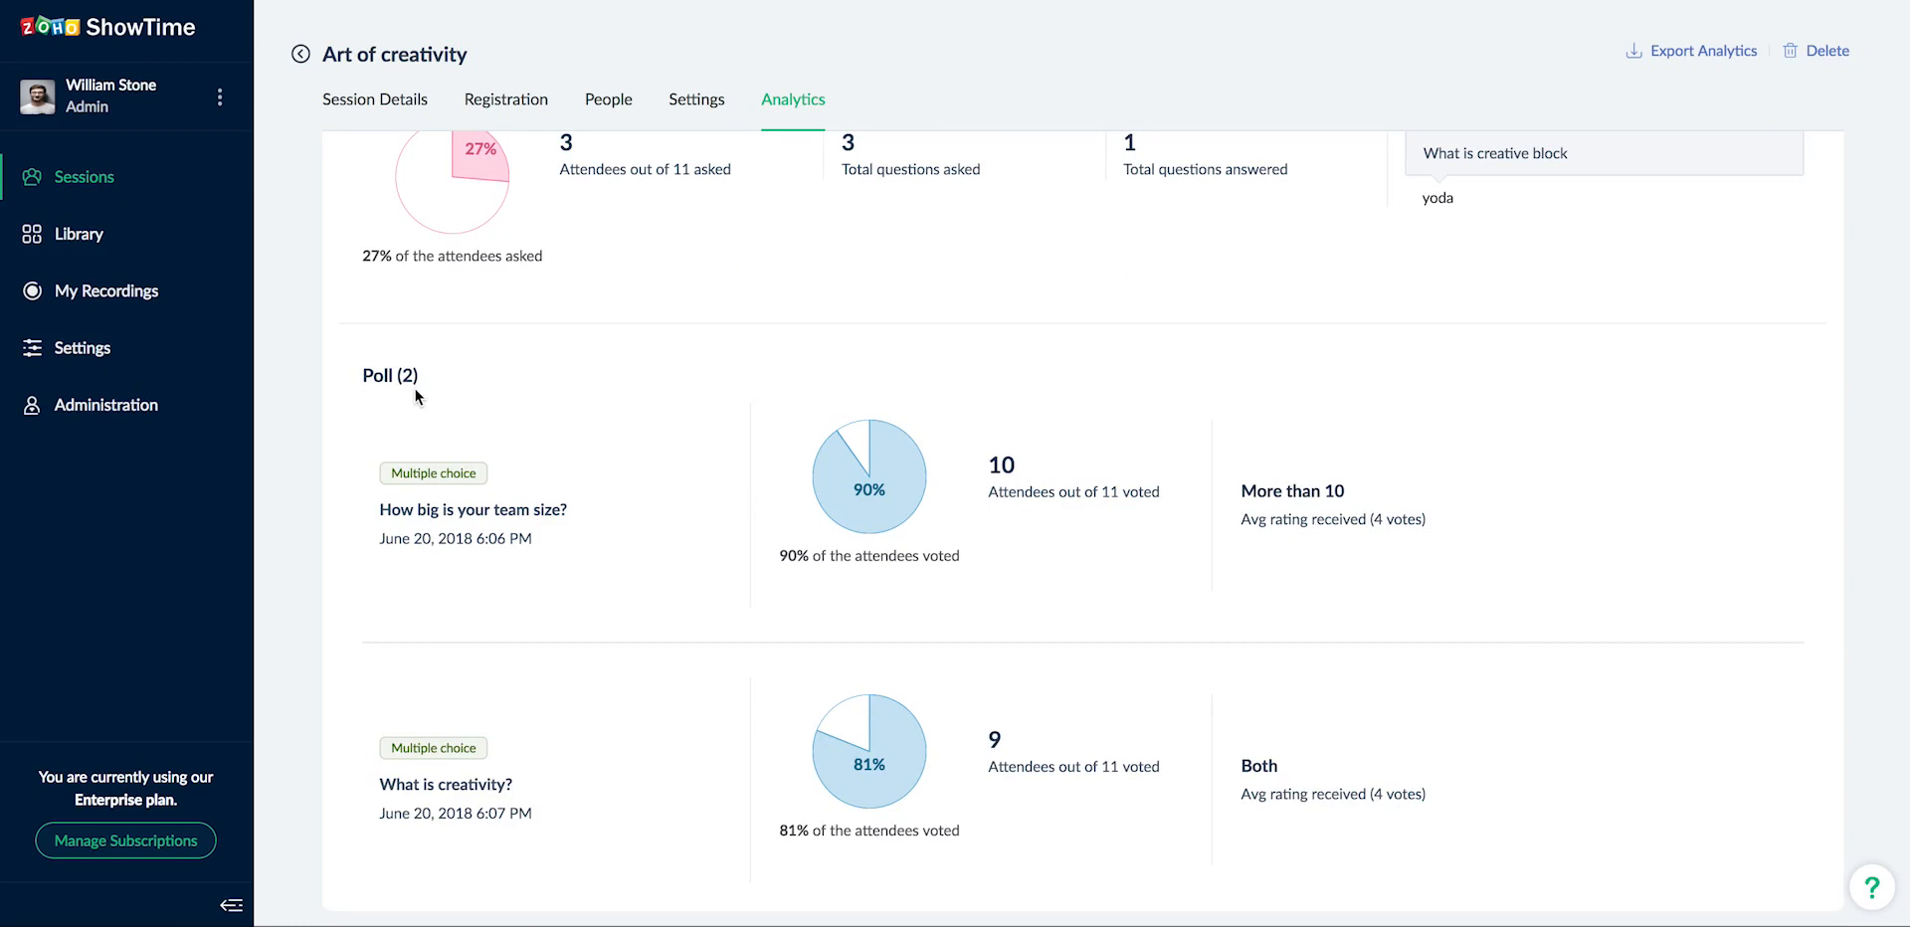
mouse_move(967, 581)
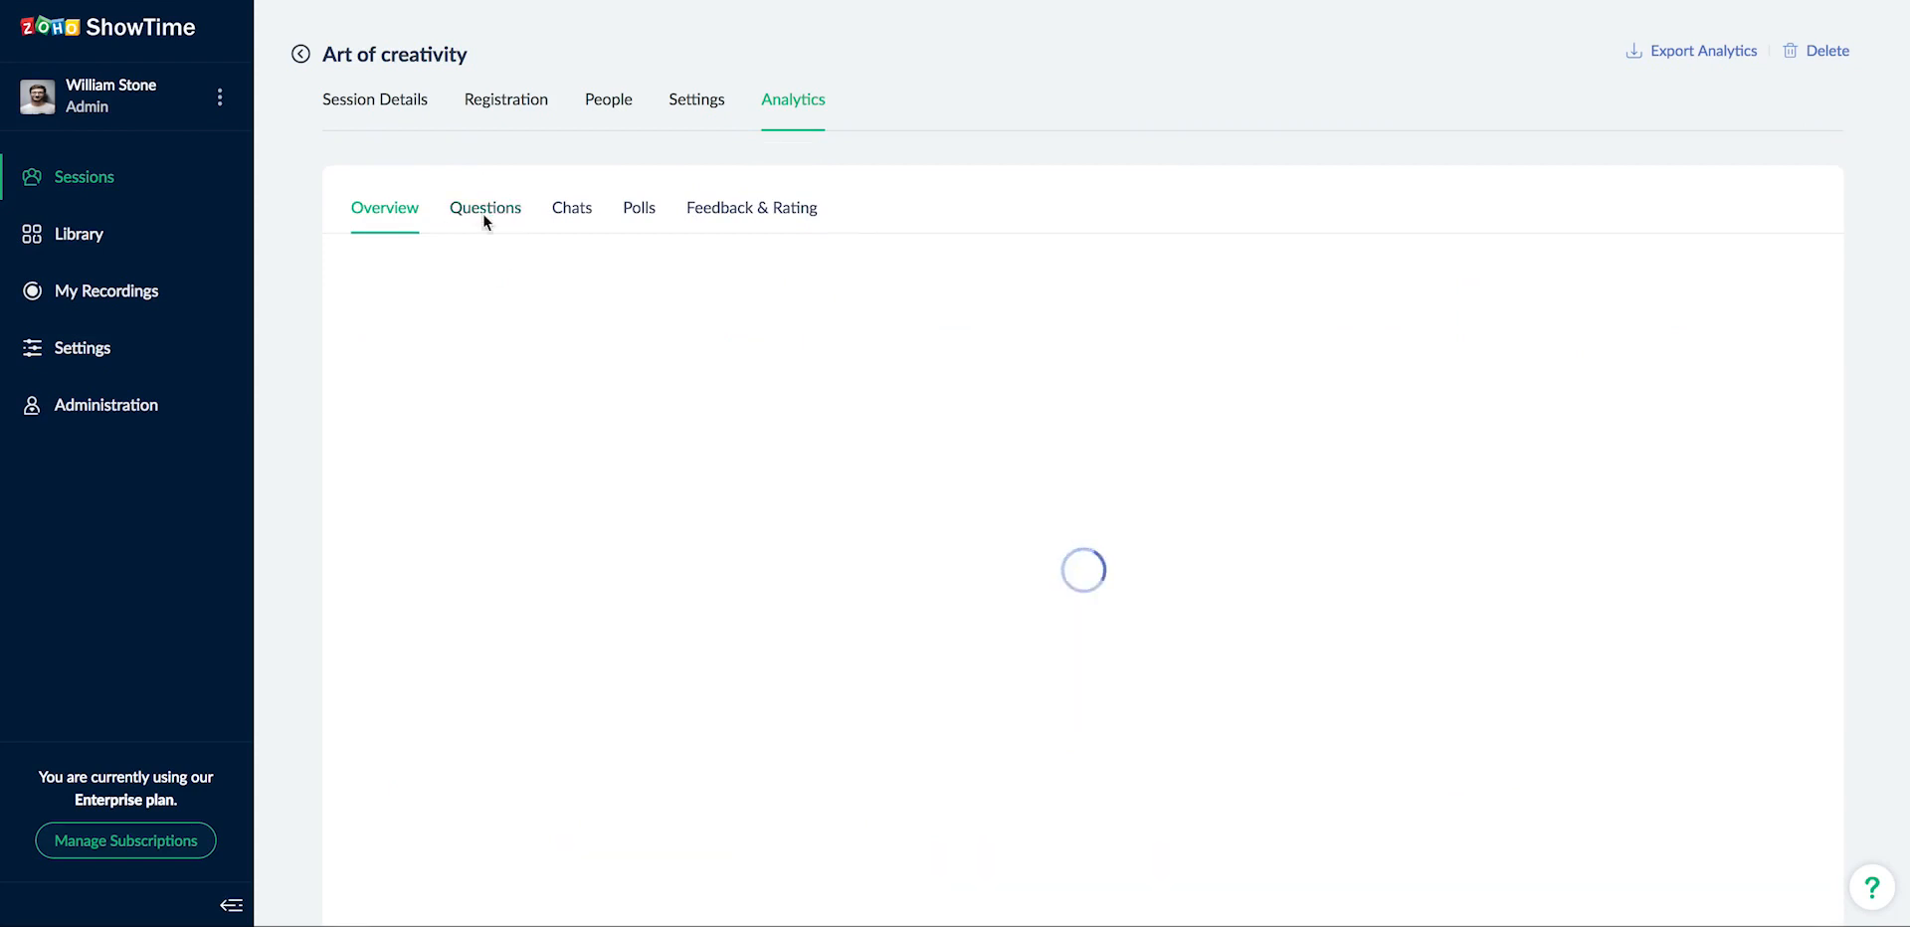
left_click(484, 207)
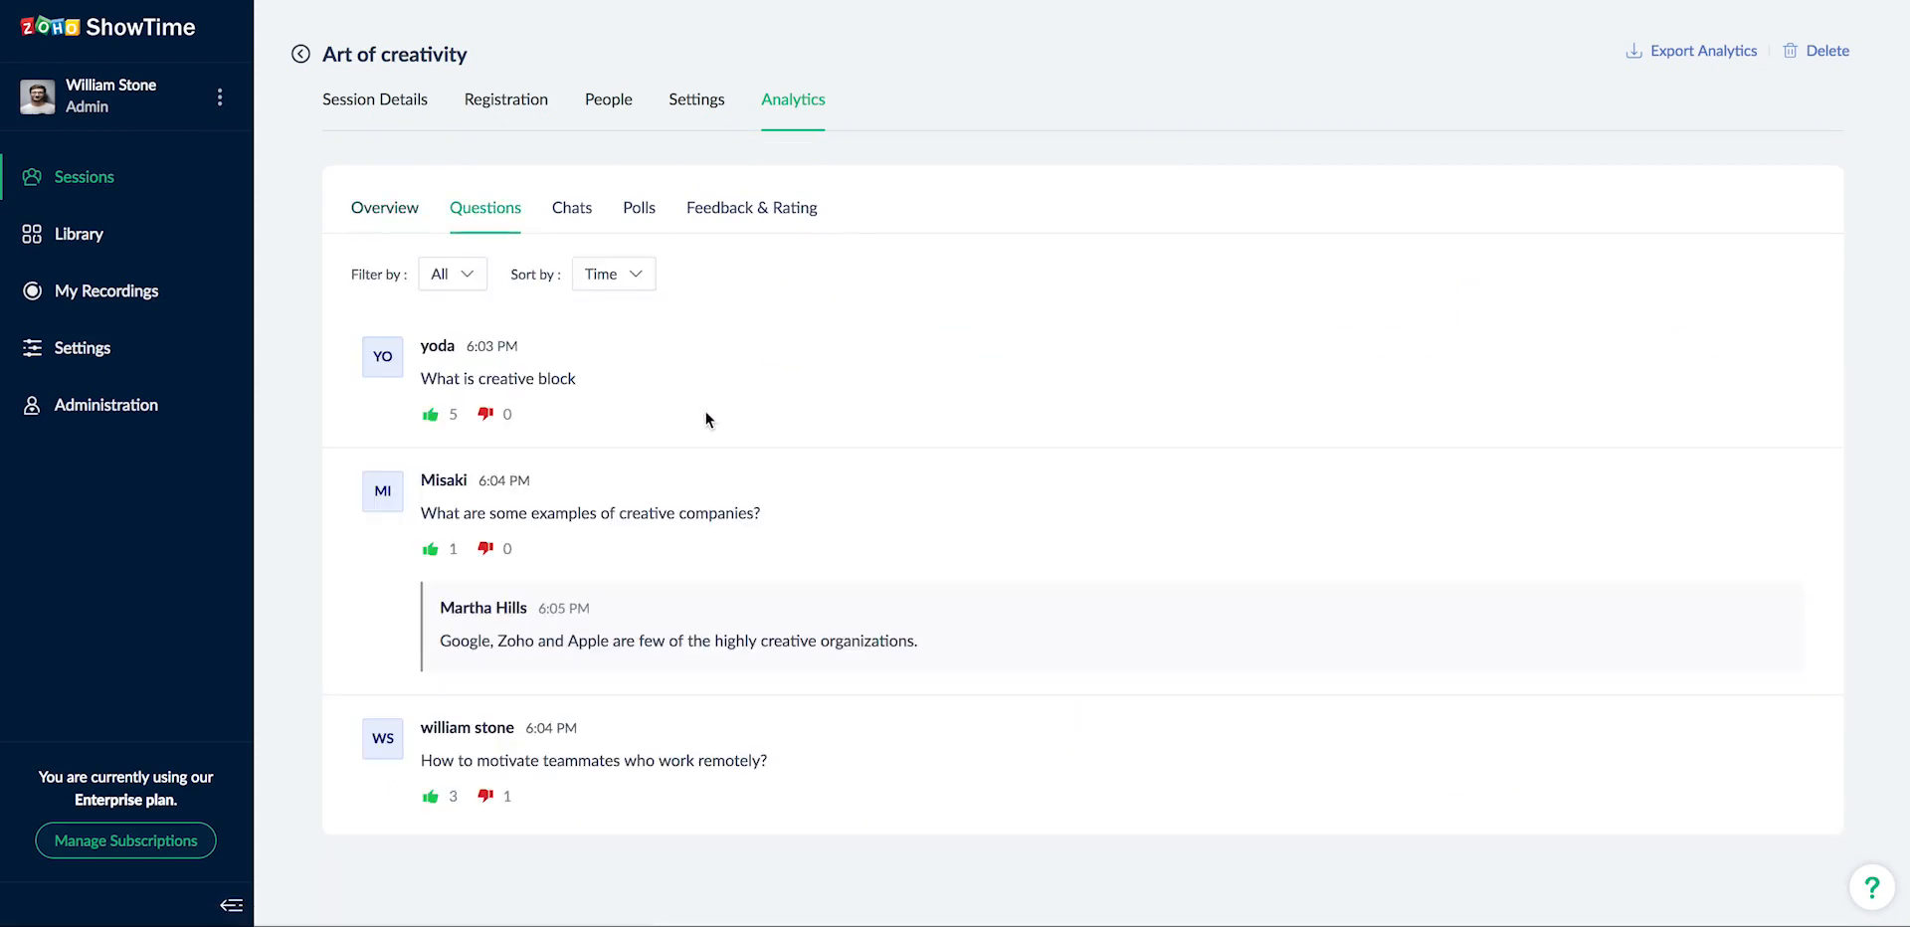
left_click(571, 207)
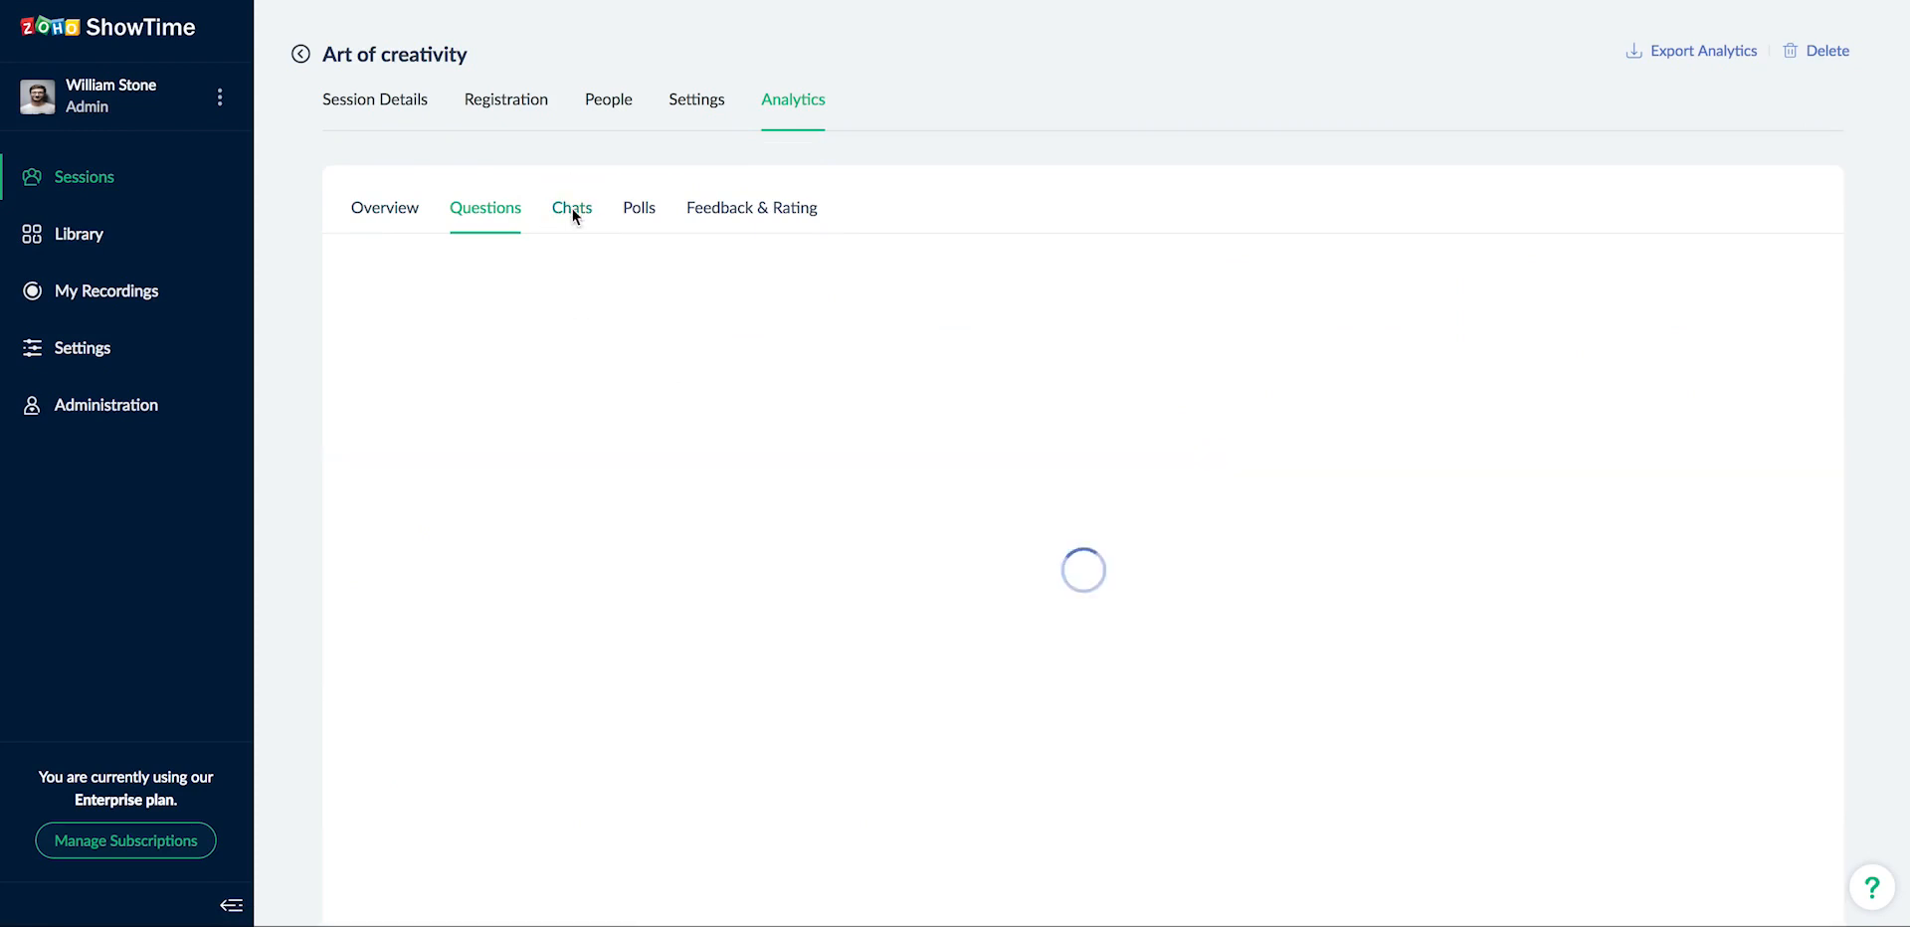
Read the Chats messages, then list the two conducted polls with 10 and 9 votes
left_click(572, 205)
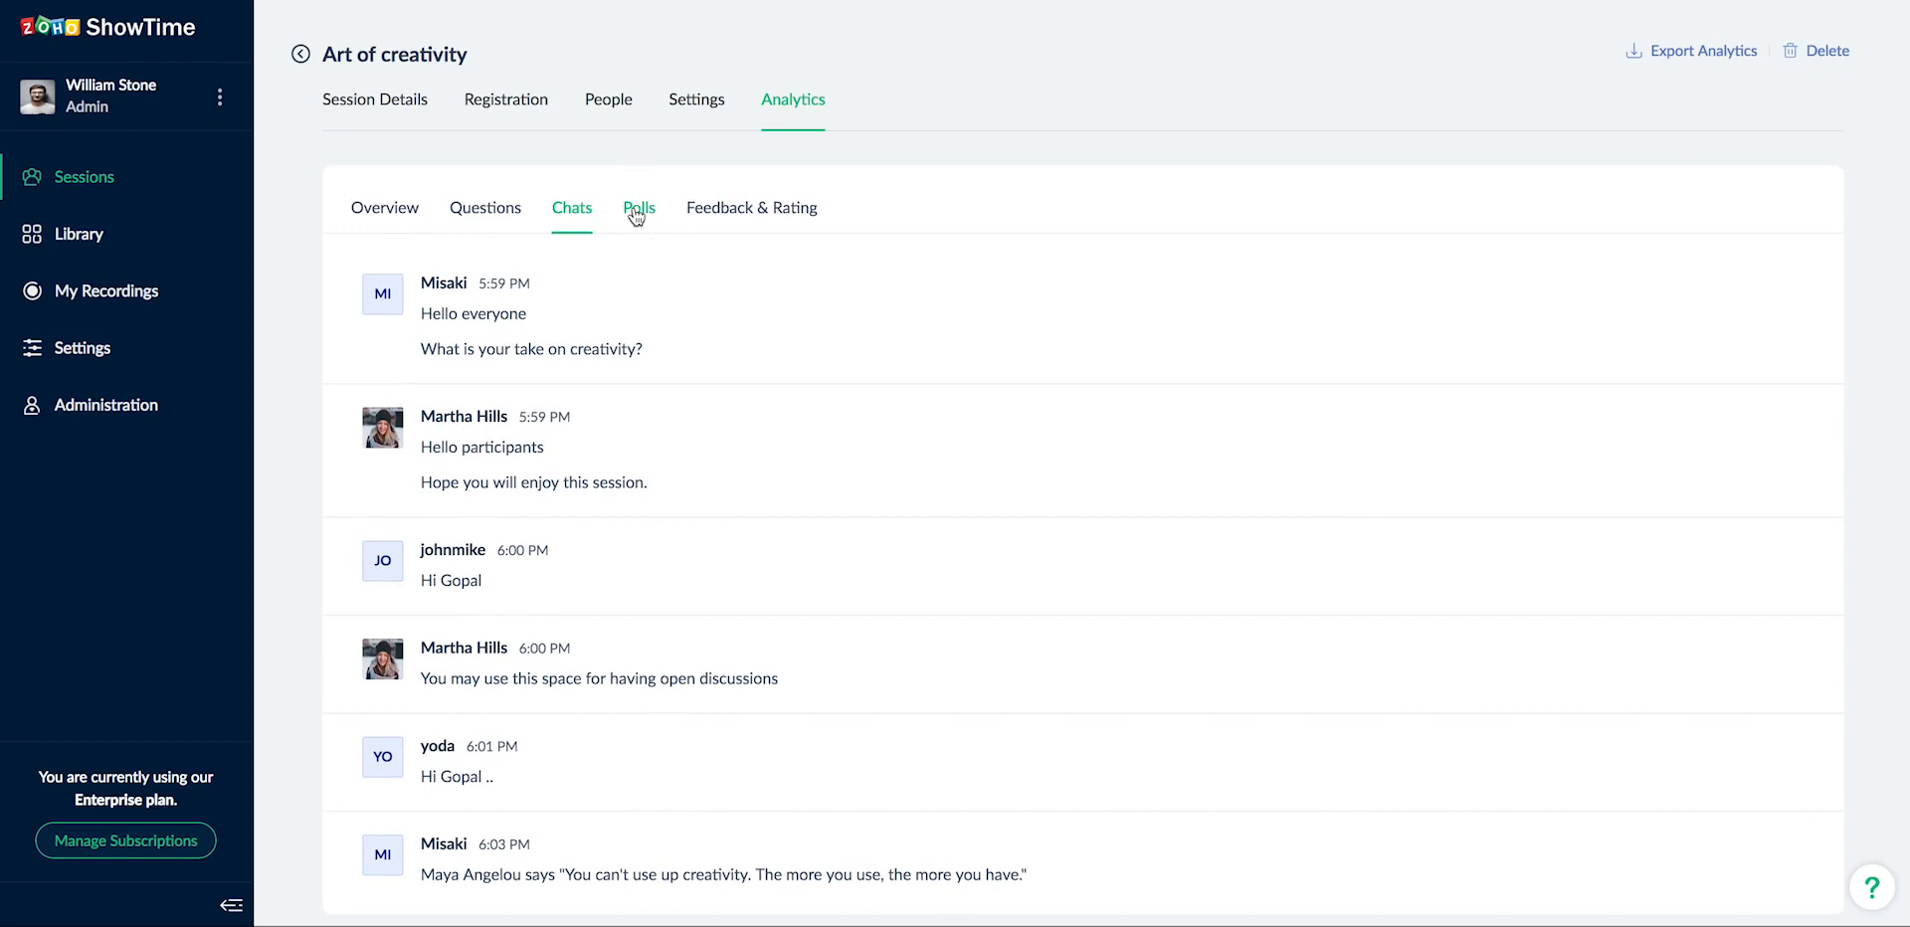
left_click(639, 207)
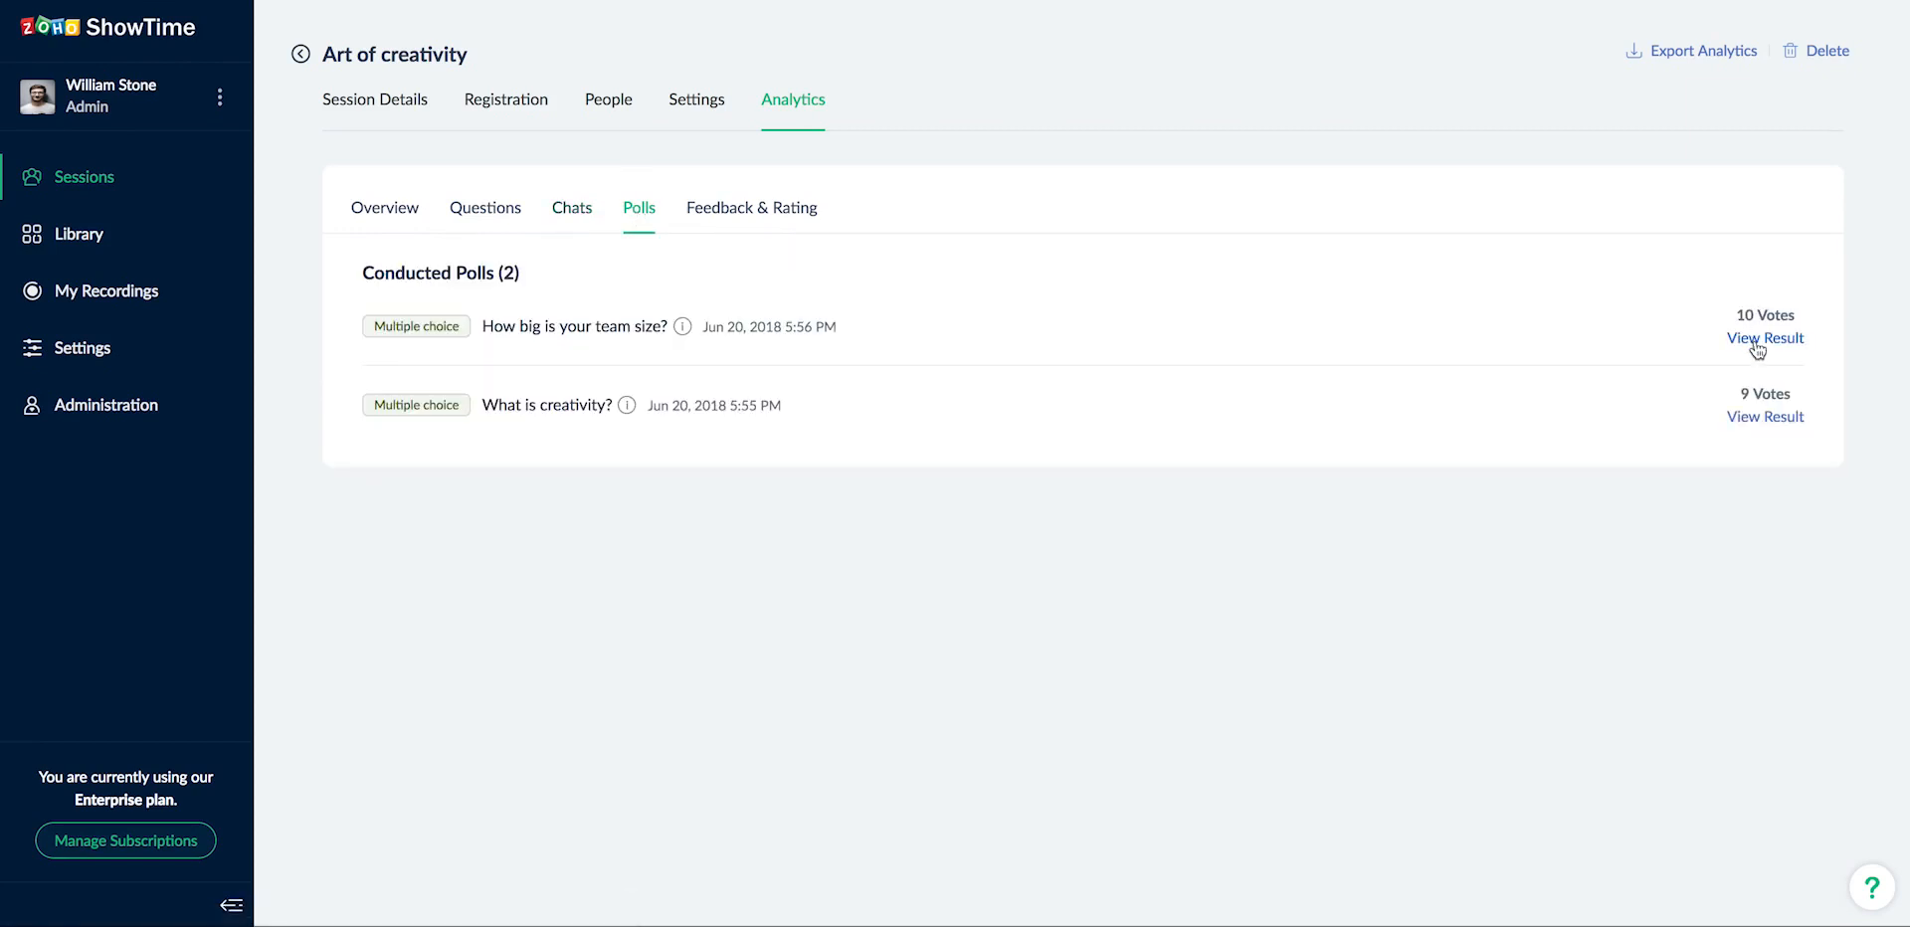
View the team-size poll's results and attendee answers, then the 4.4-average Feedback & Rating
left_click(1765, 338)
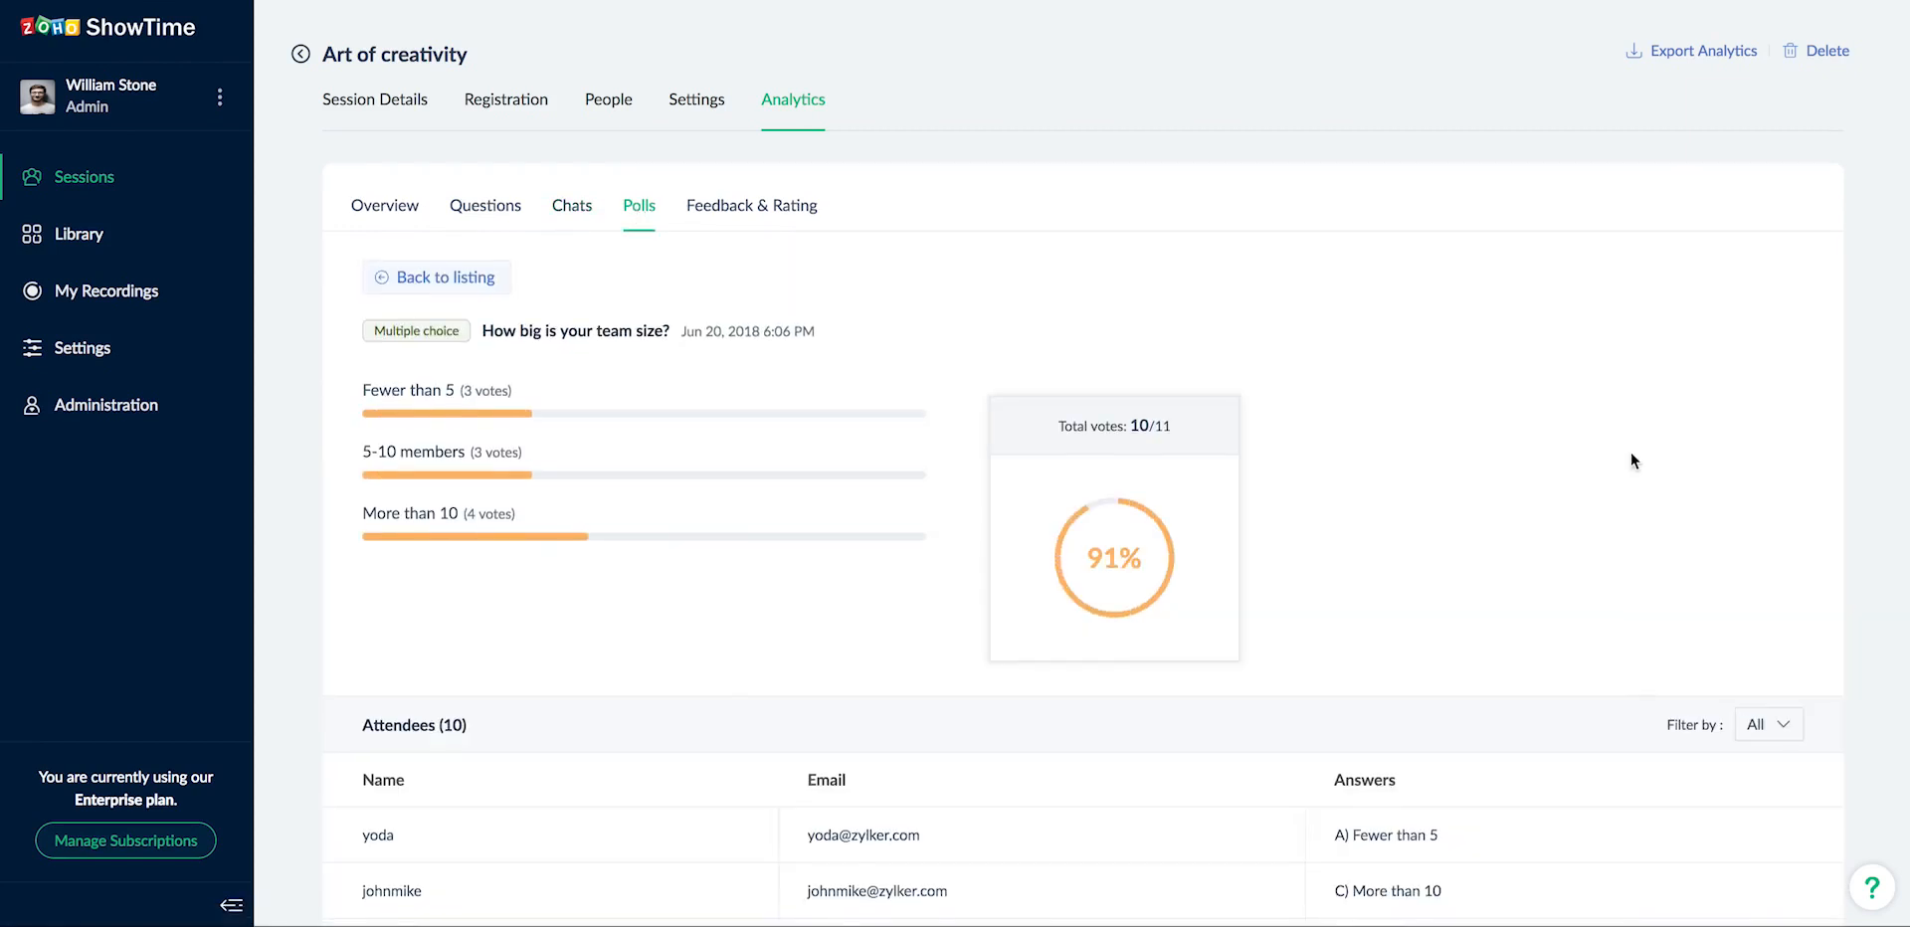
scroll("down", 3)
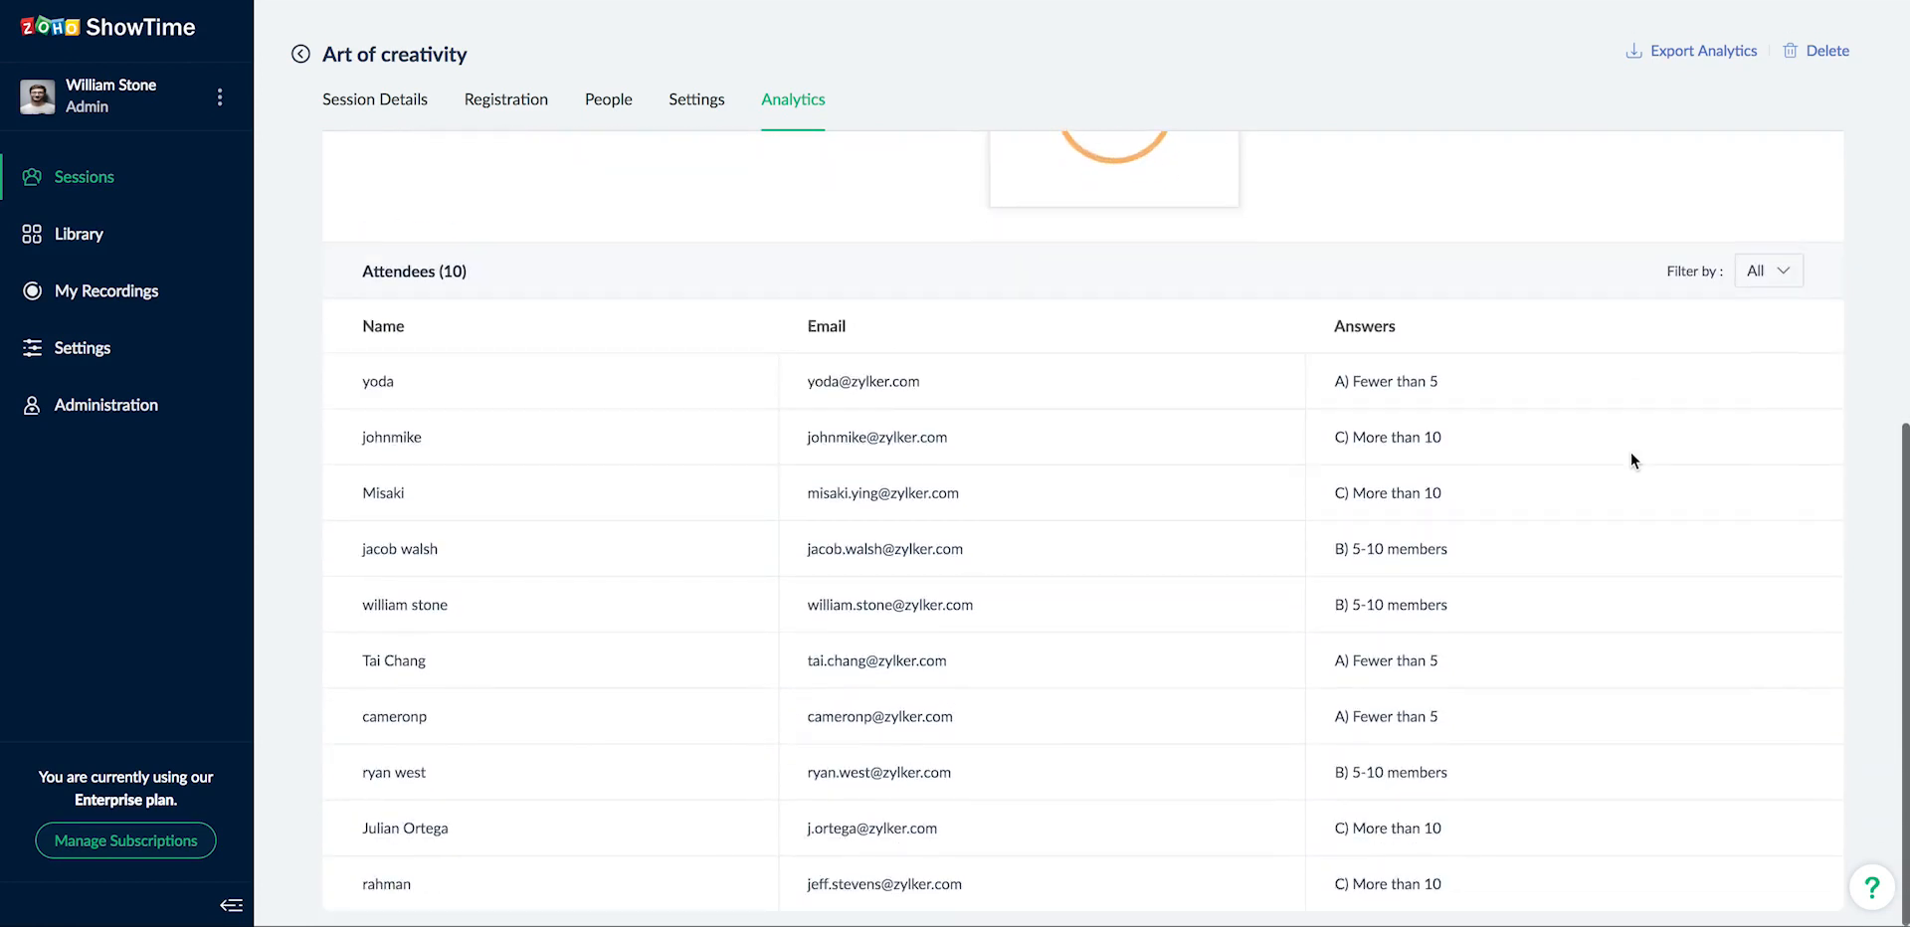
left_click(638, 165)
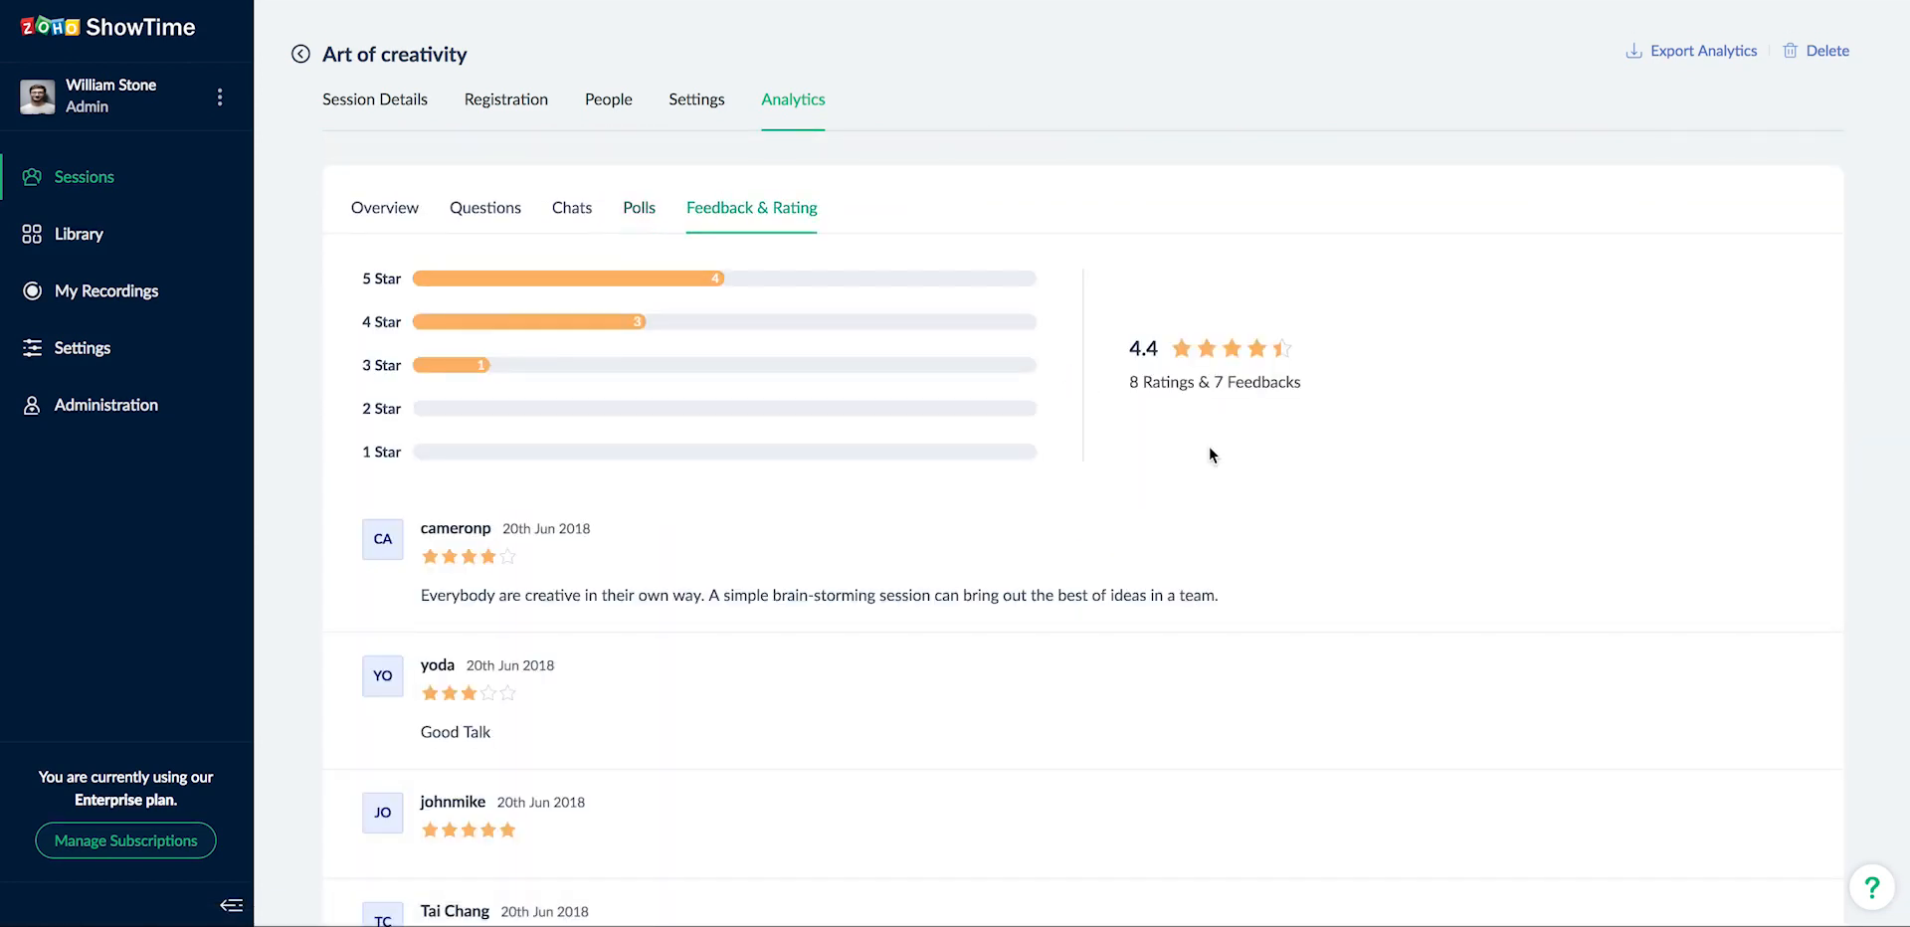
scroll("down", 3)
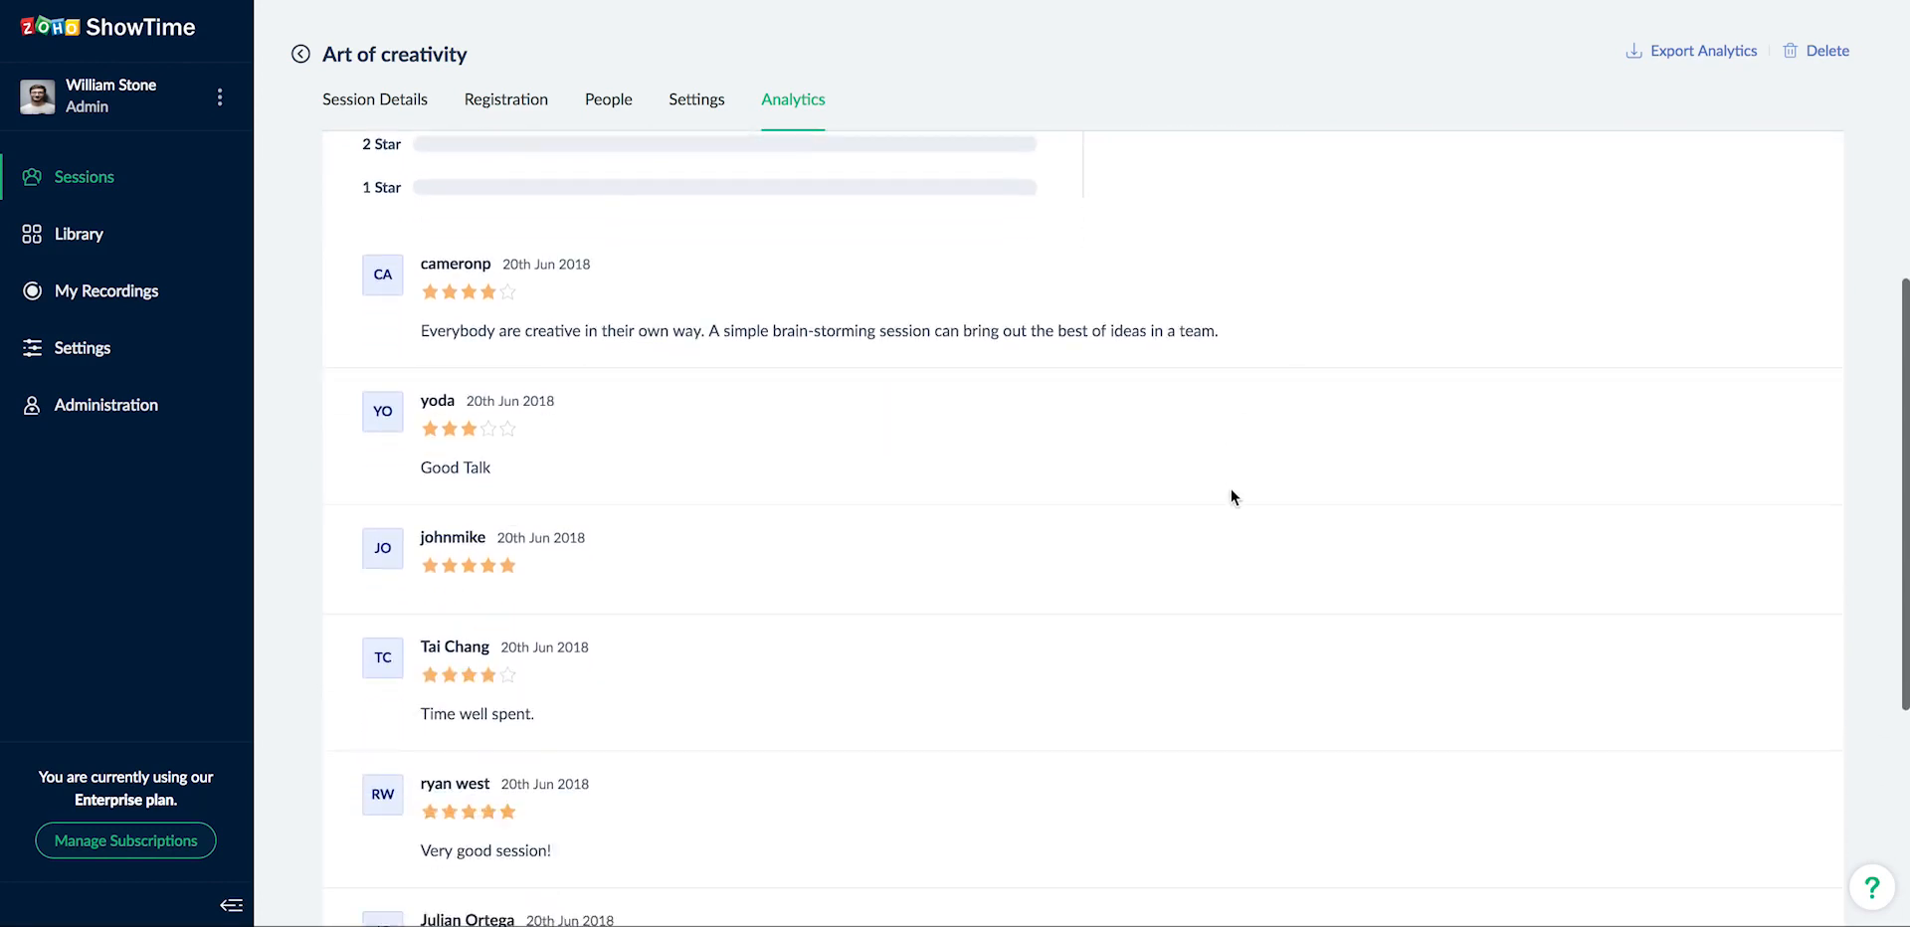
scroll("down", 3)
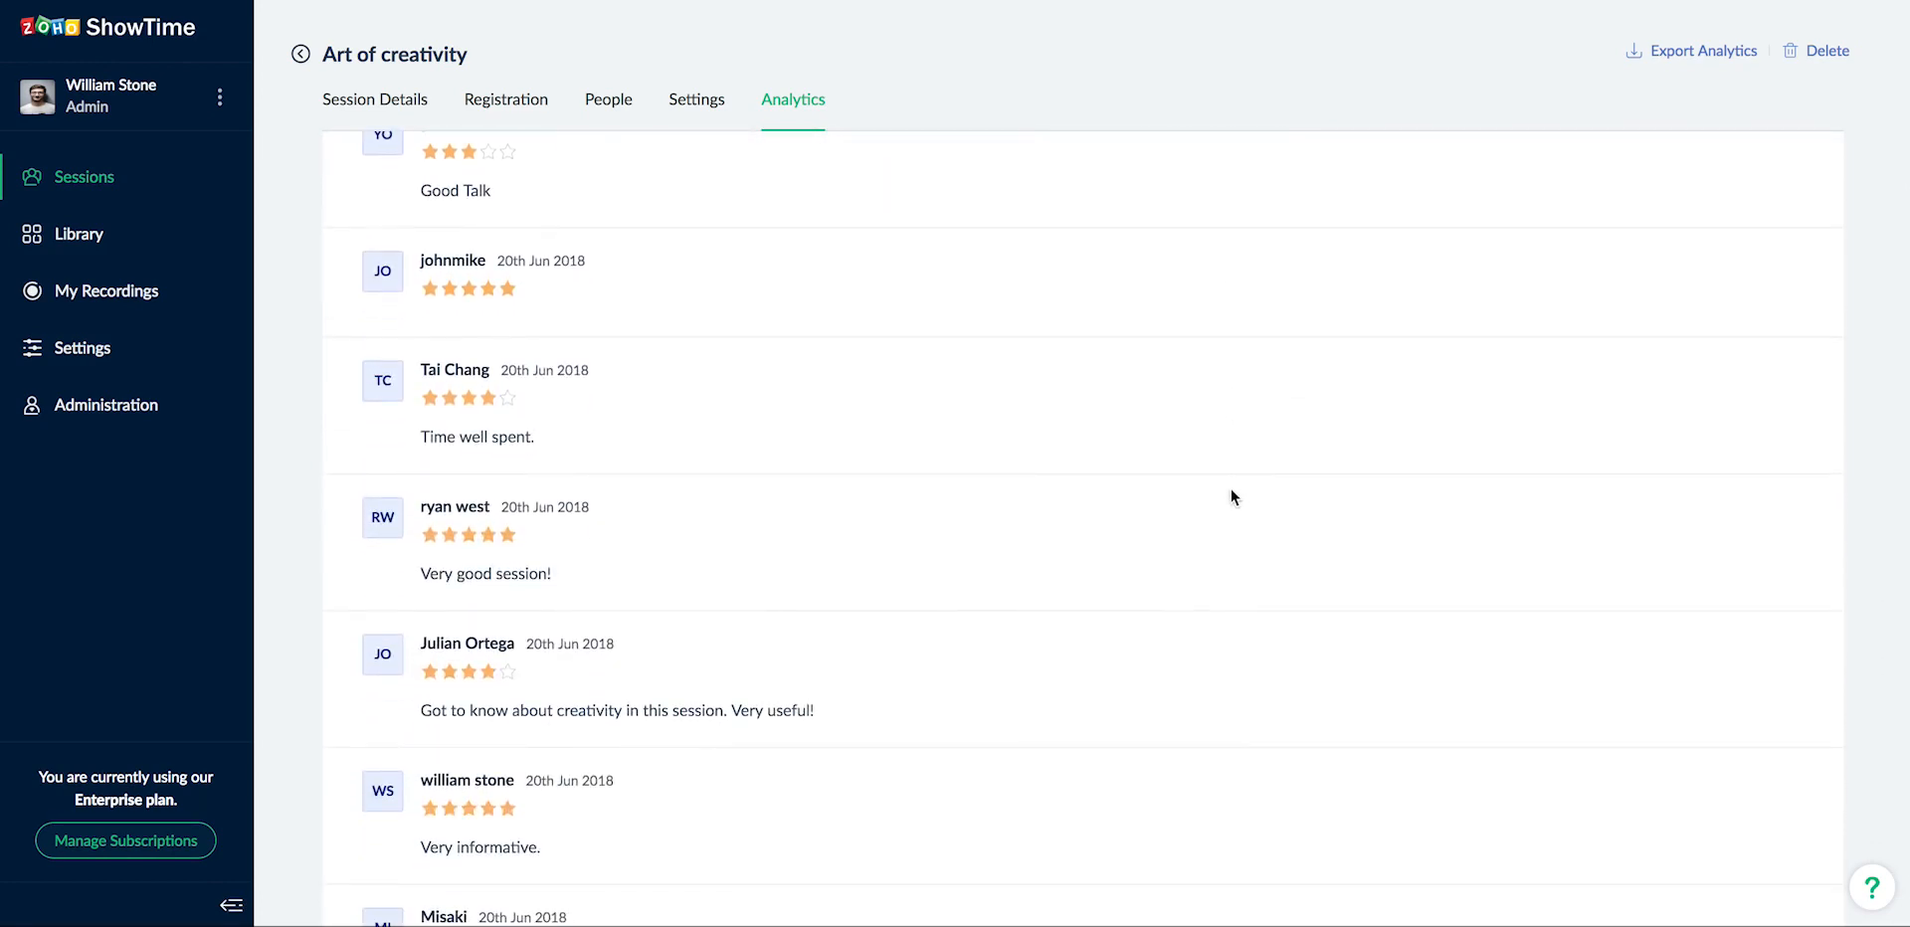
scroll("down", 3)
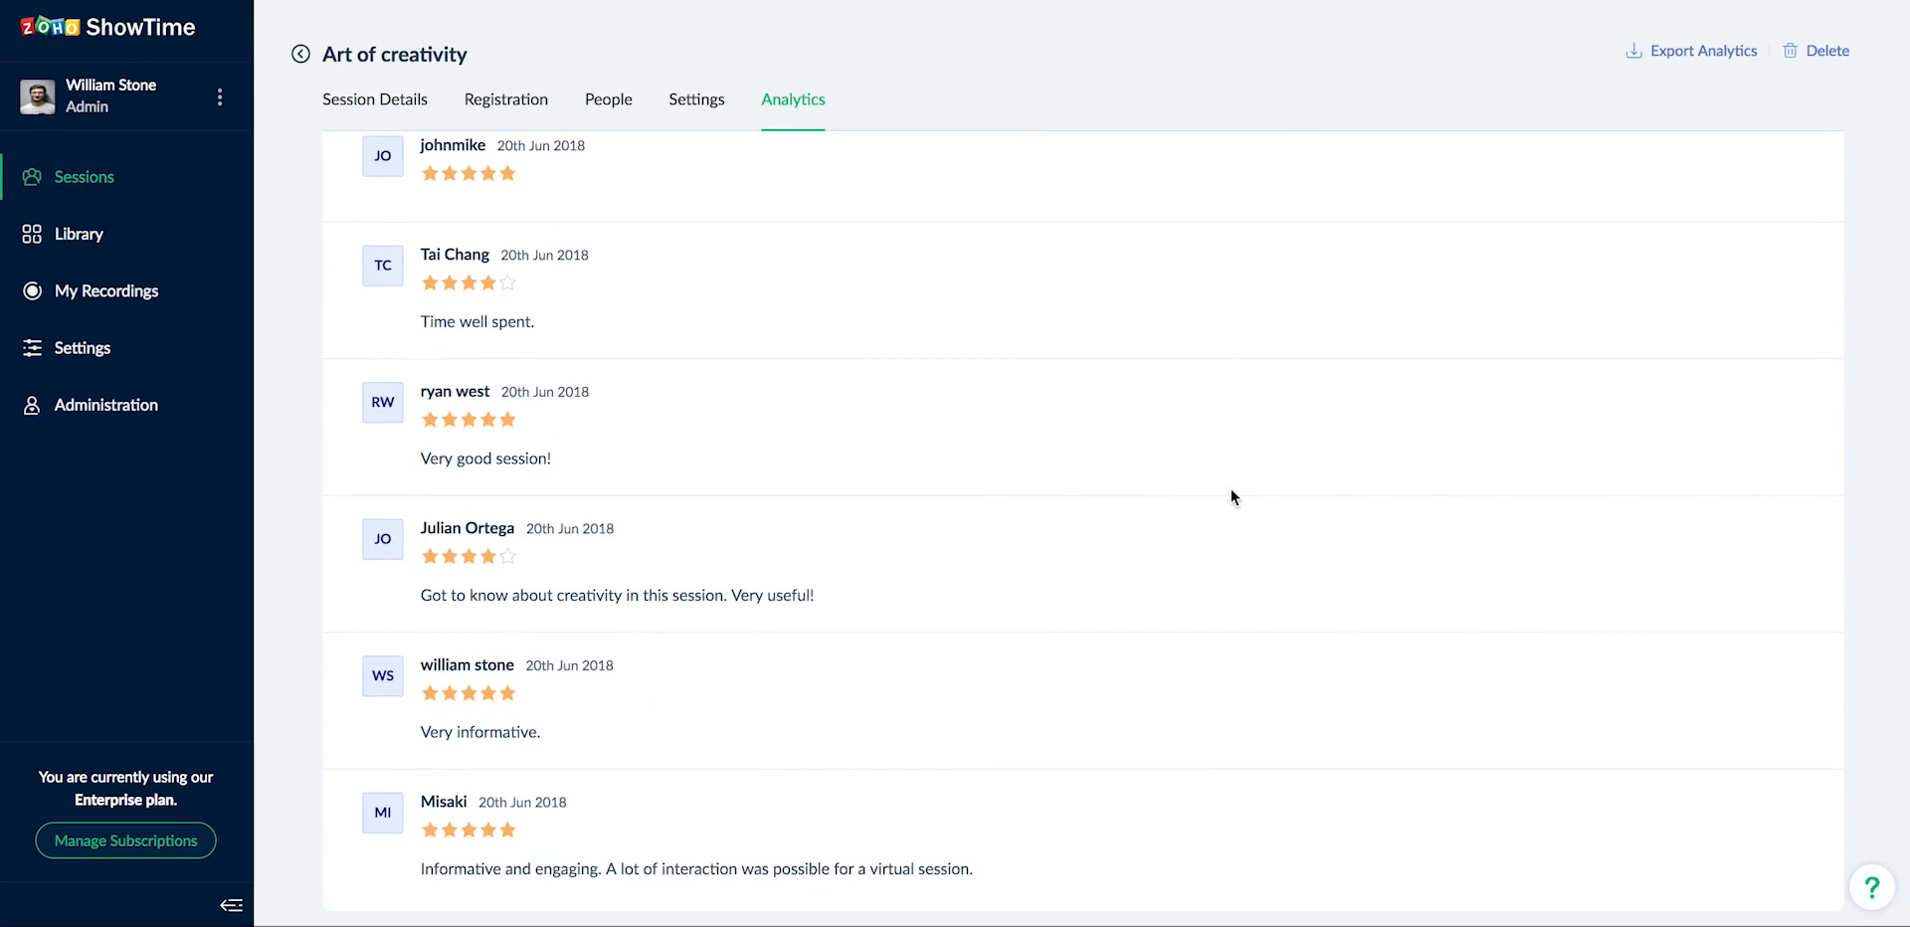
scroll("up", 3)
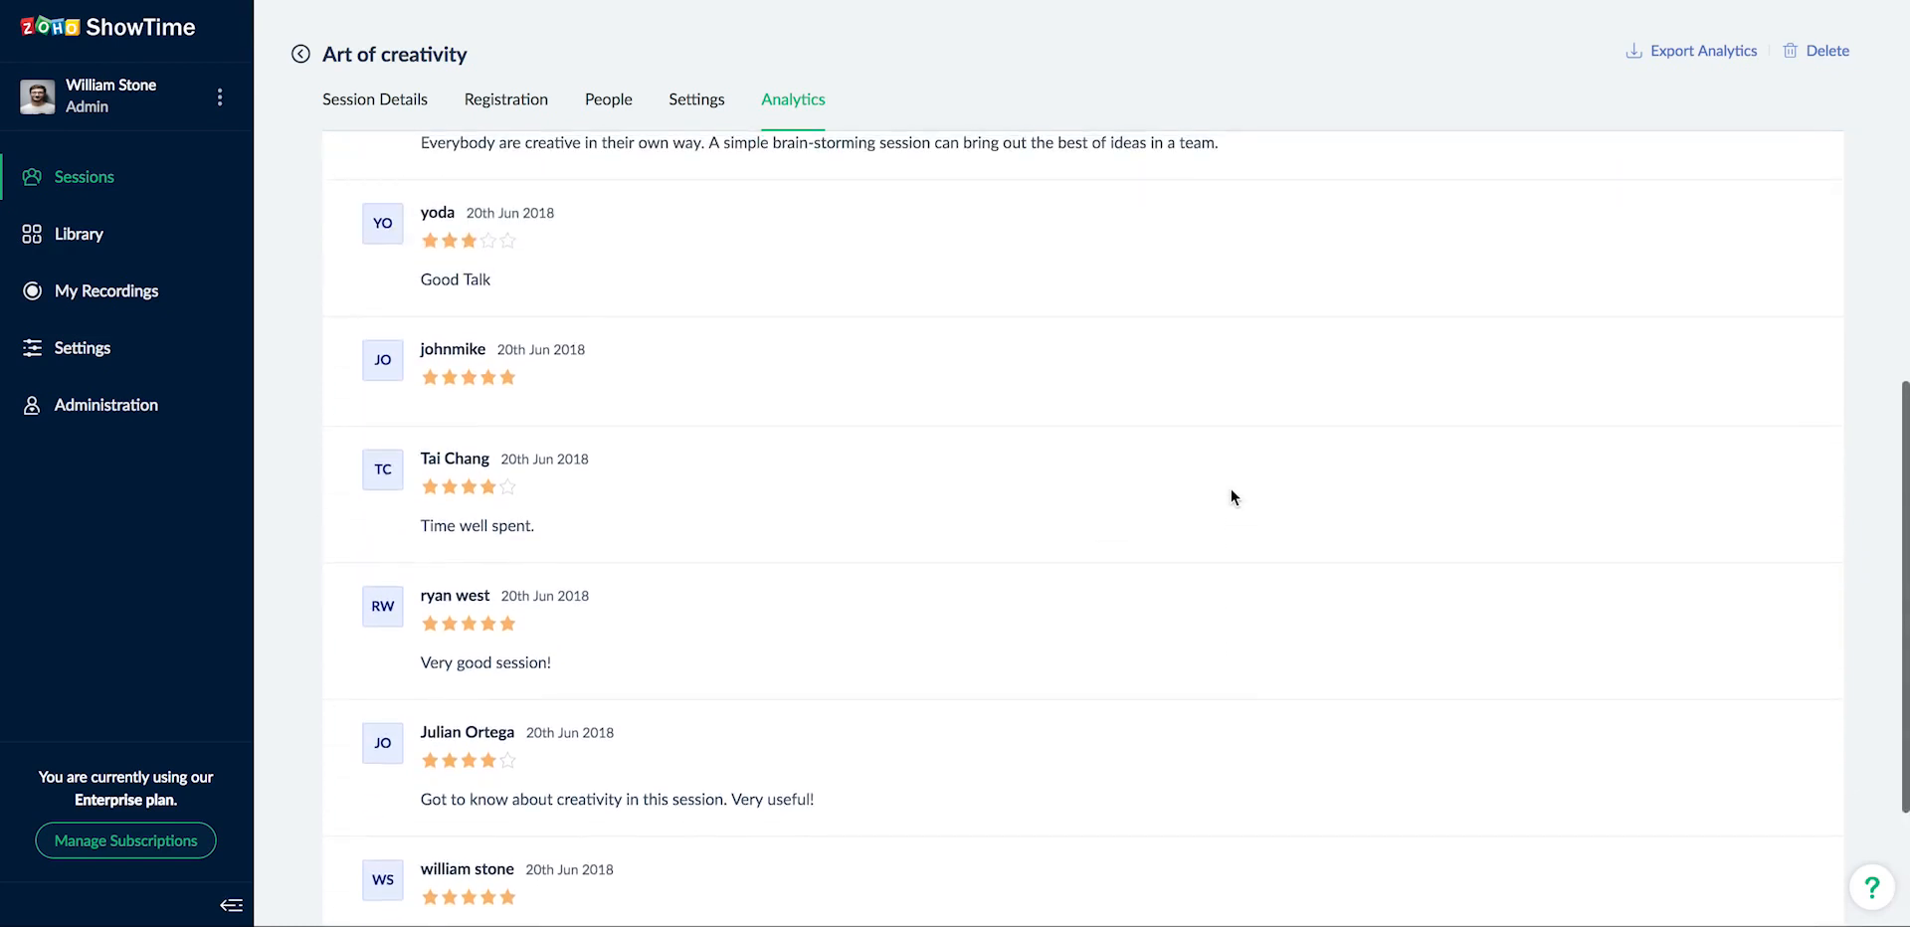